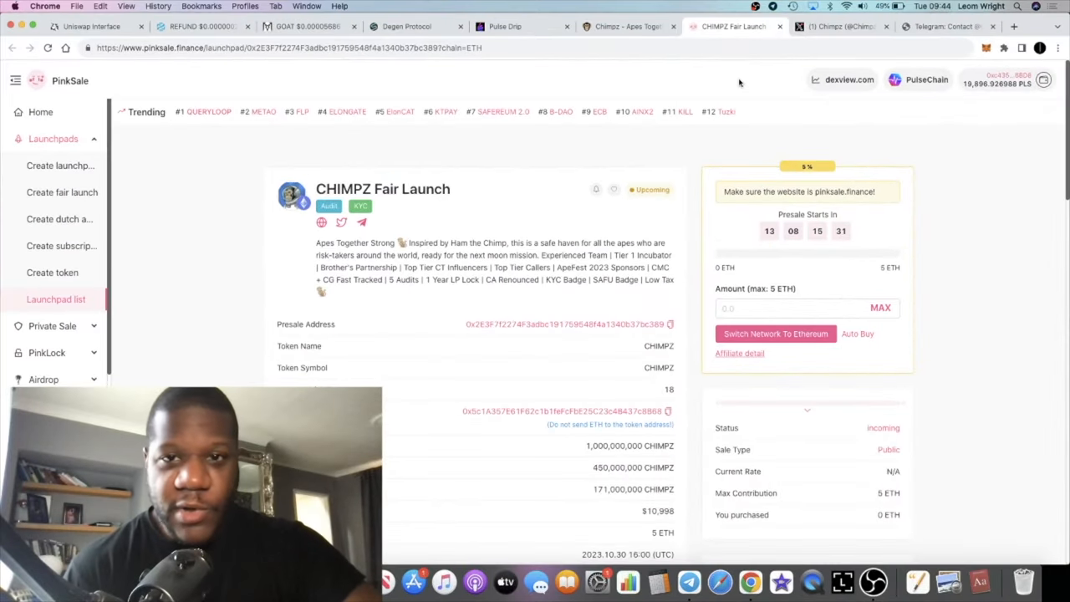
# Go to the Chimpz project website from the PinkSale fair-launch page.
pyautogui.click(622, 27)
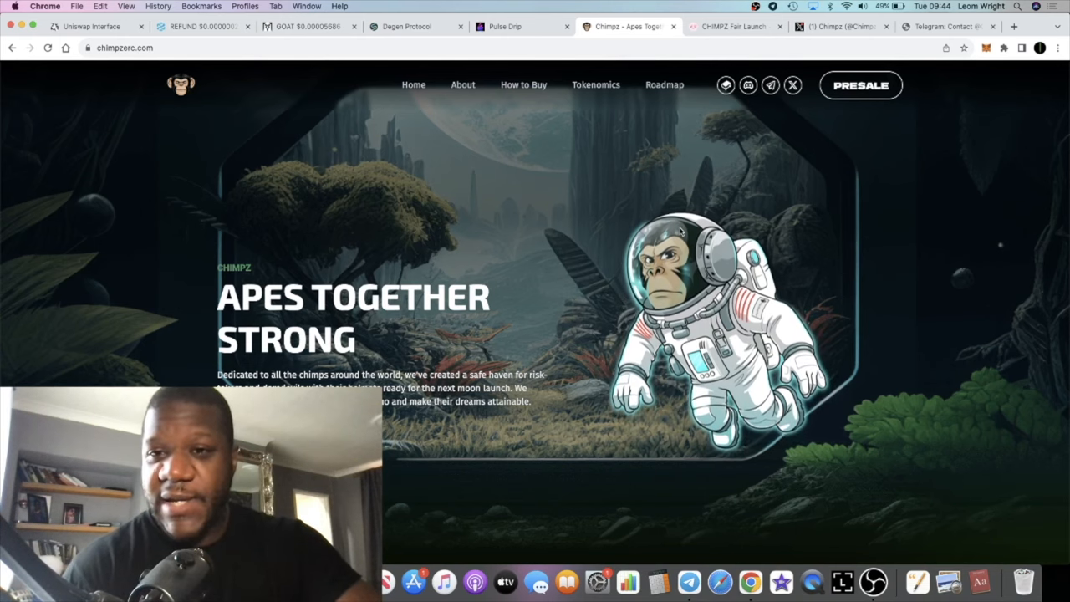
pyautogui.click(732, 27)
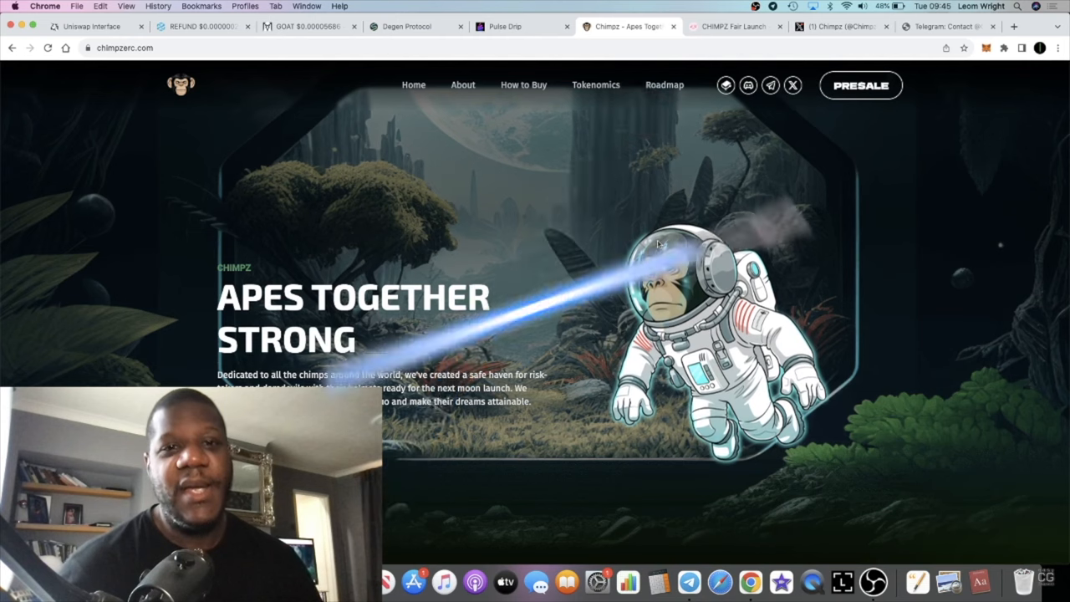
# Scroll through About Us, How To Buy, Roadmap and Partners, then return to the PinkSale fair-launch page.
pyautogui.scroll(-3)
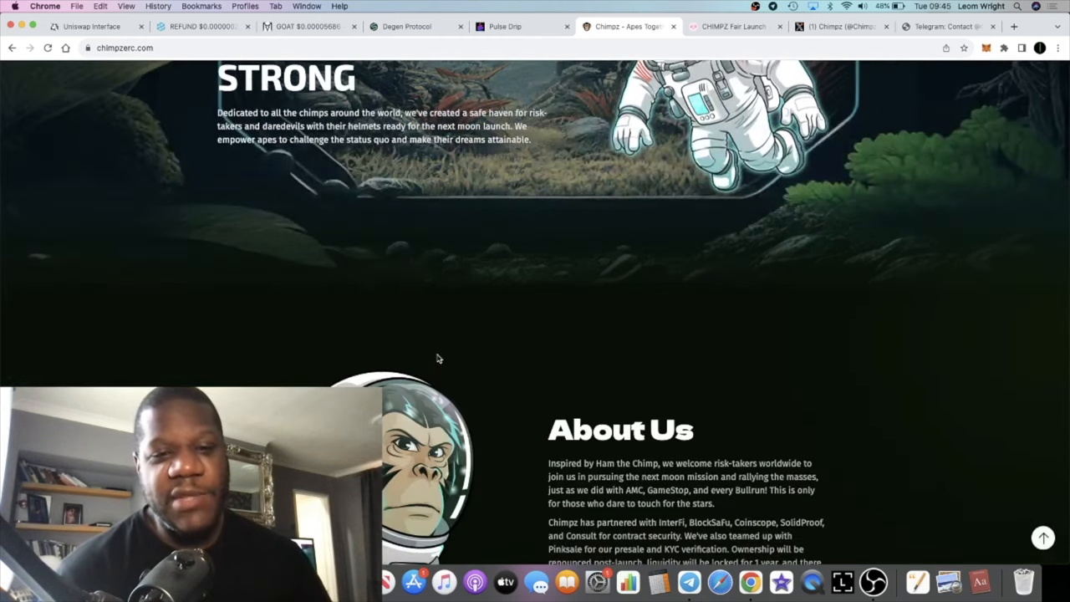
pyautogui.scroll(-3)
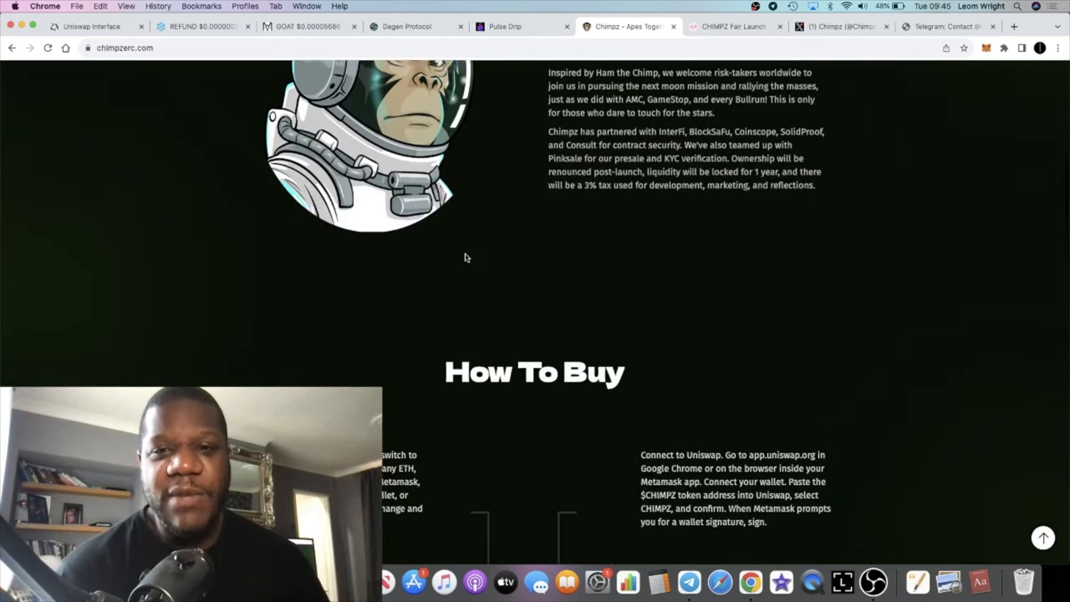
pyautogui.scroll(3)
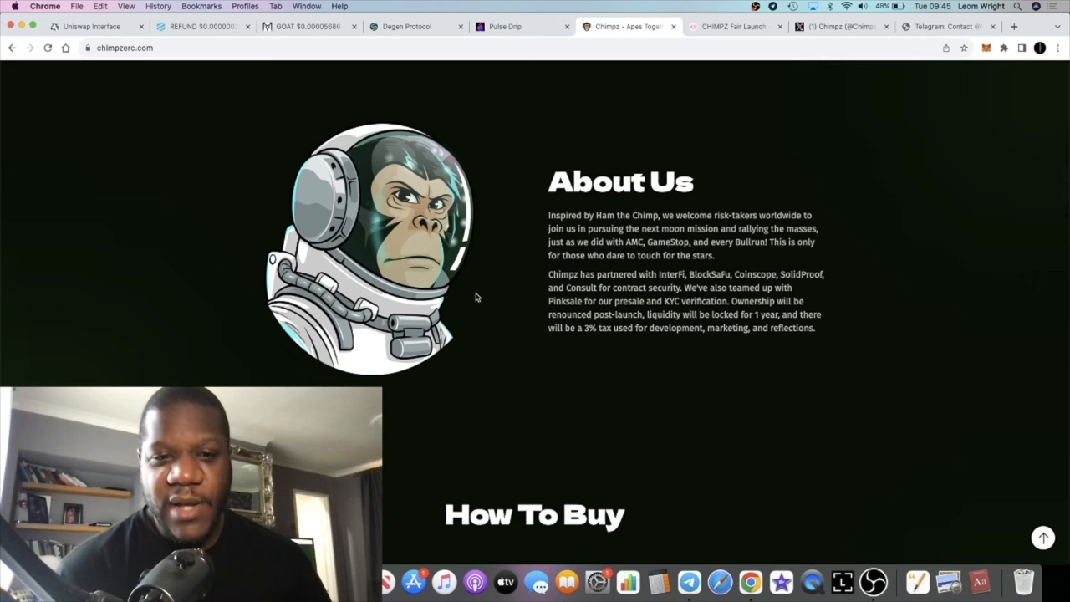
pyautogui.scroll(-3)
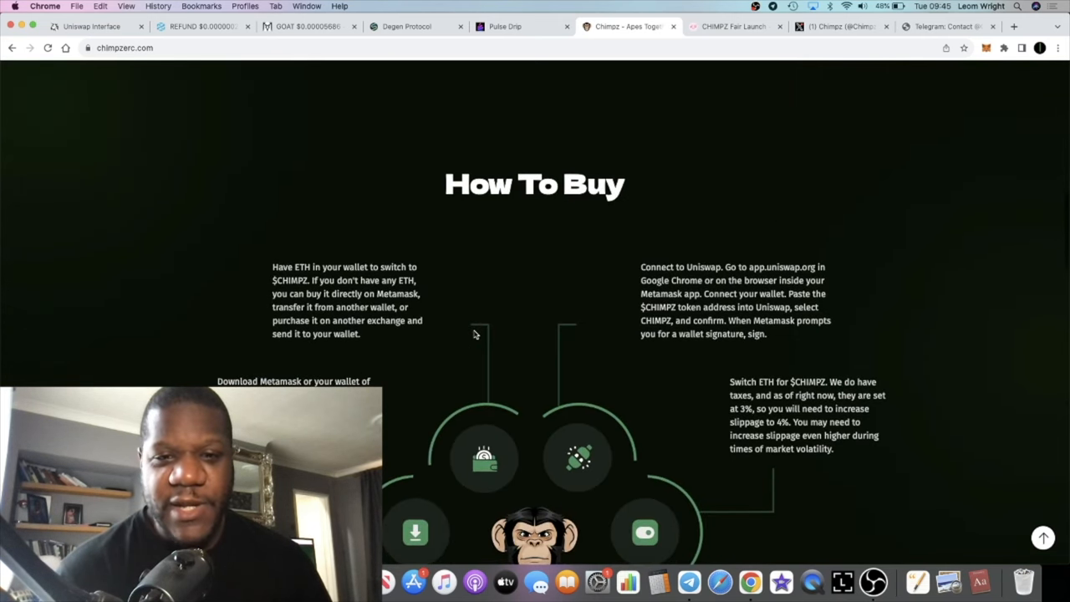
pyautogui.scroll(-3)
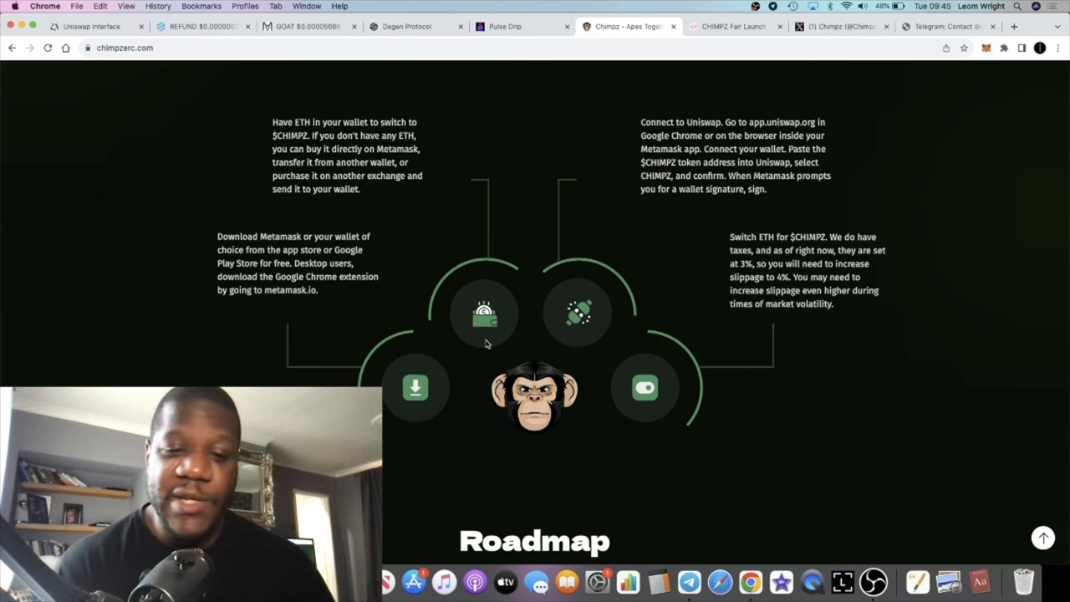
pyautogui.scroll(-3)
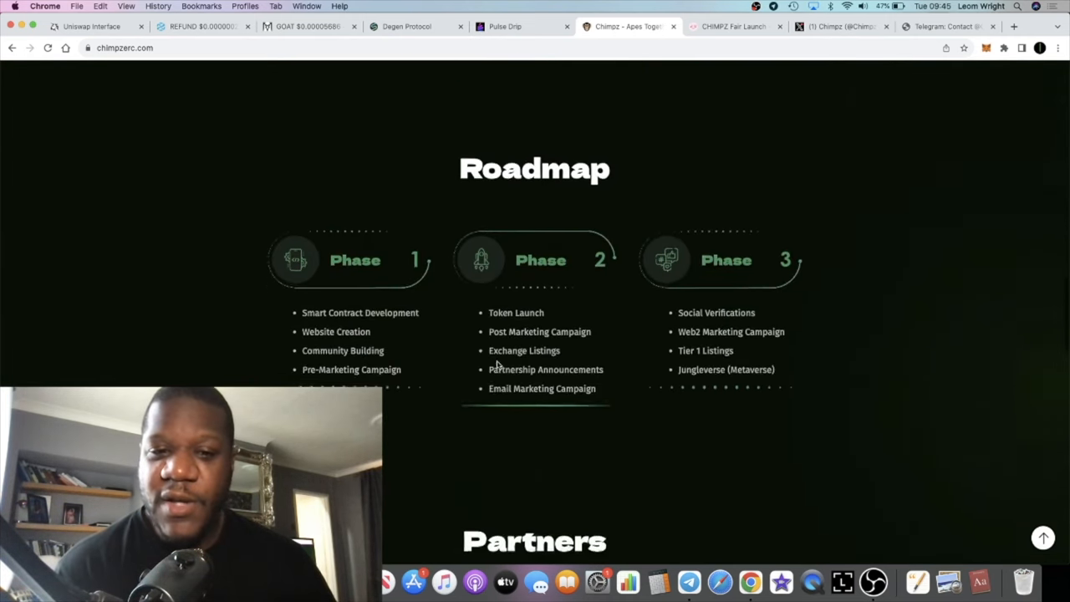
pyautogui.scroll(-3)
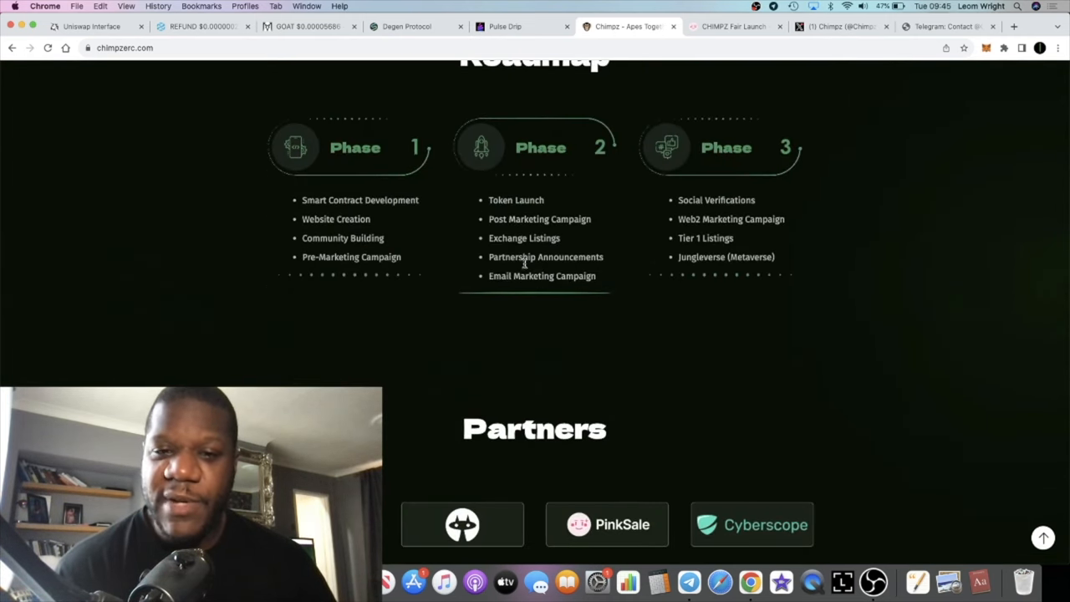
pyautogui.click(732, 27)
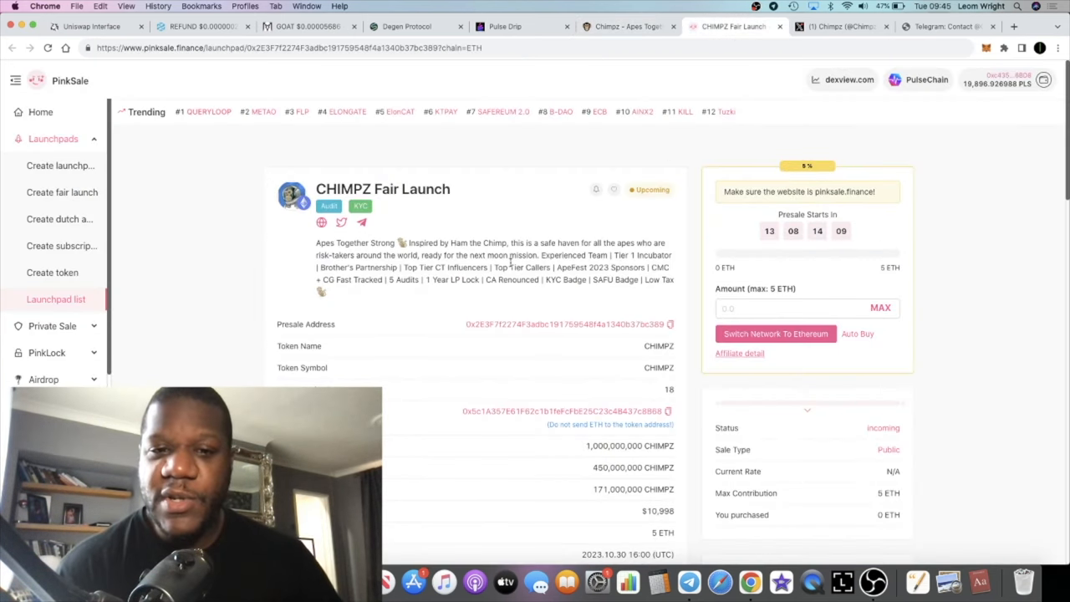
pyautogui.click(689, 582)
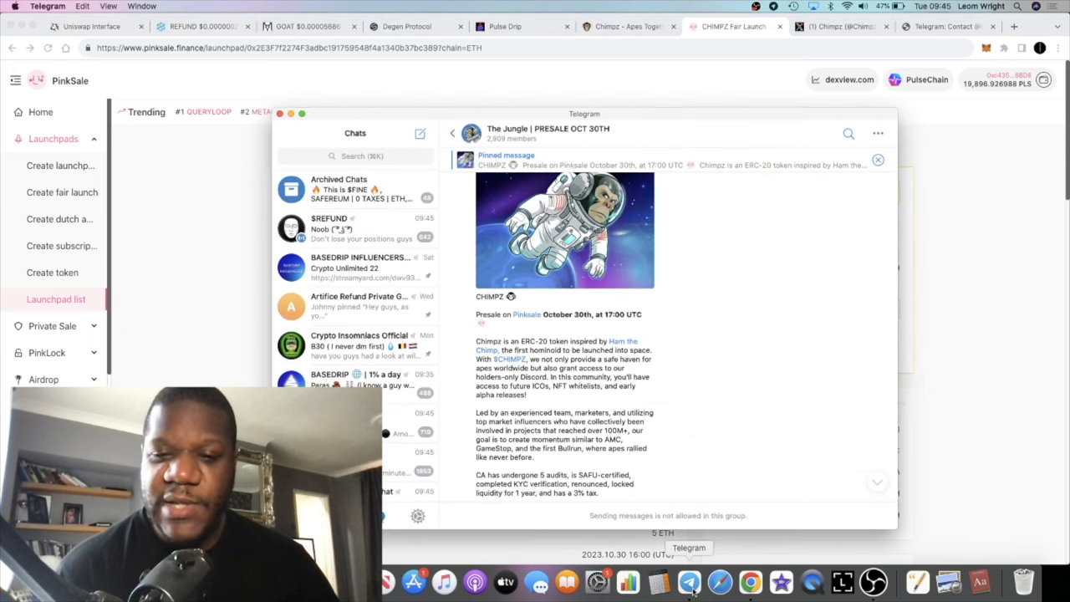
pyautogui.scroll(-3)
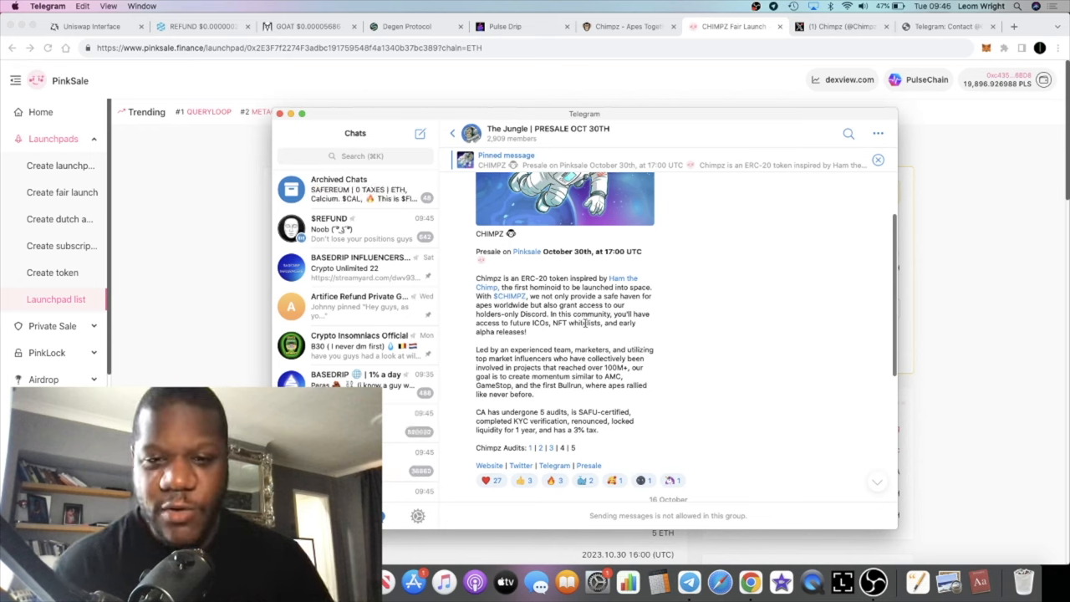
pyautogui.scroll(-3)
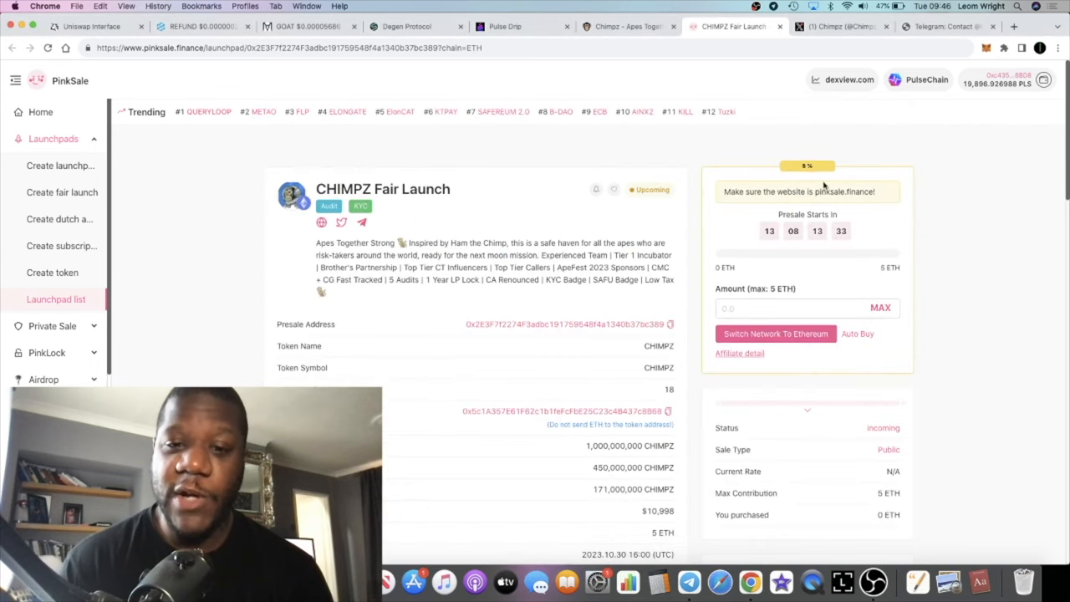
pyautogui.scroll(-3)
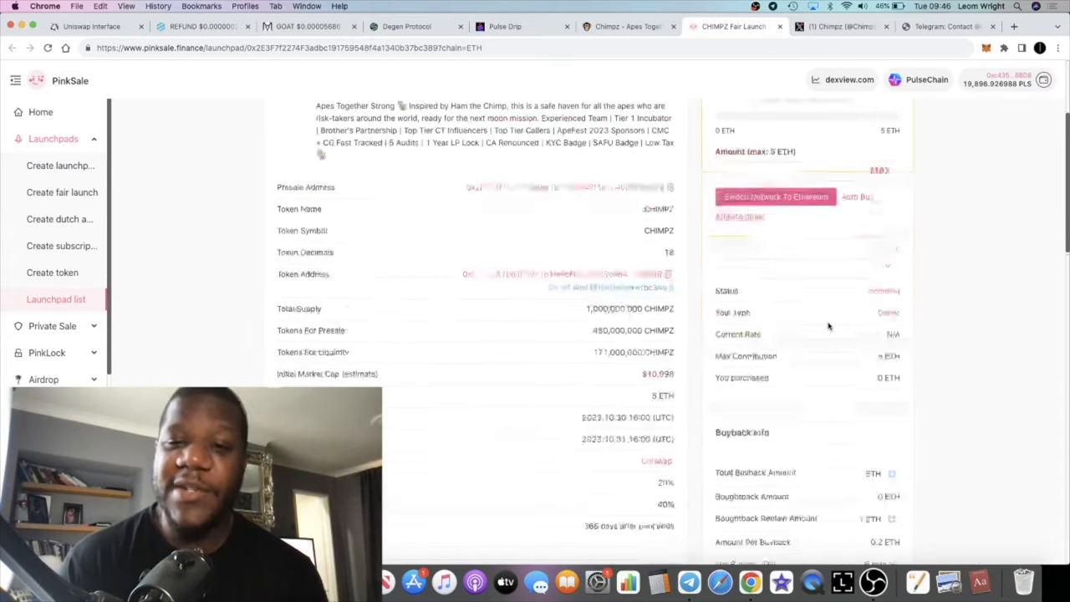
pyautogui.scroll(3)
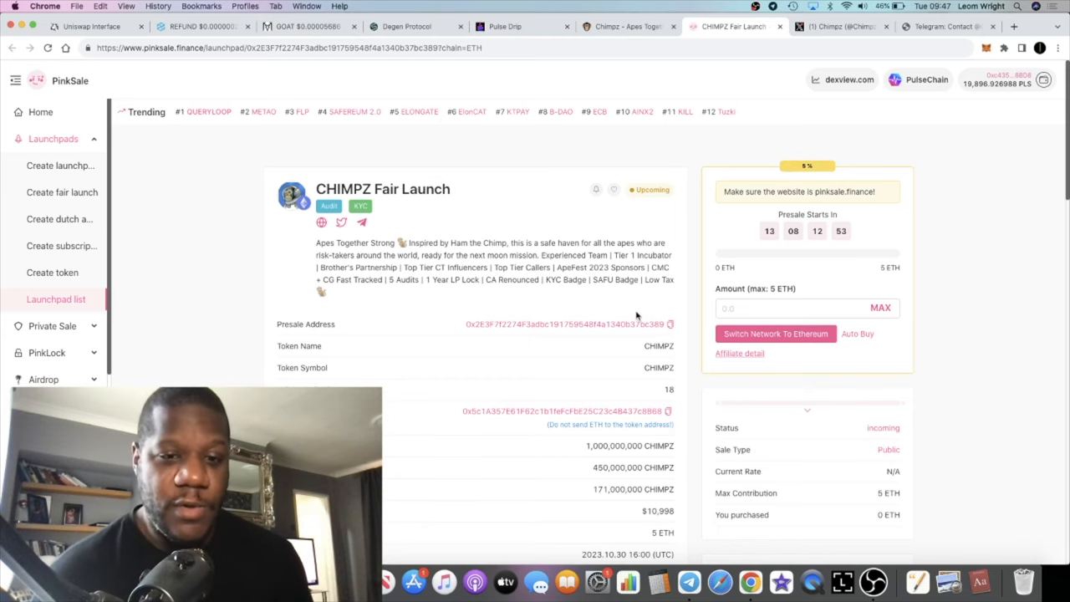
pyautogui.scroll(-3)
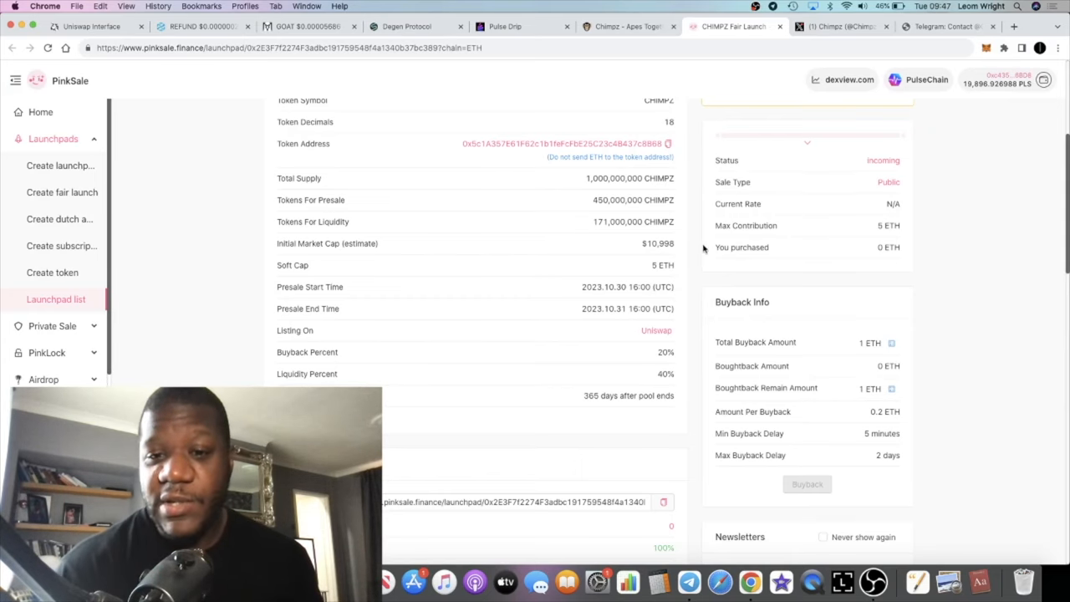
pyautogui.scroll(3)
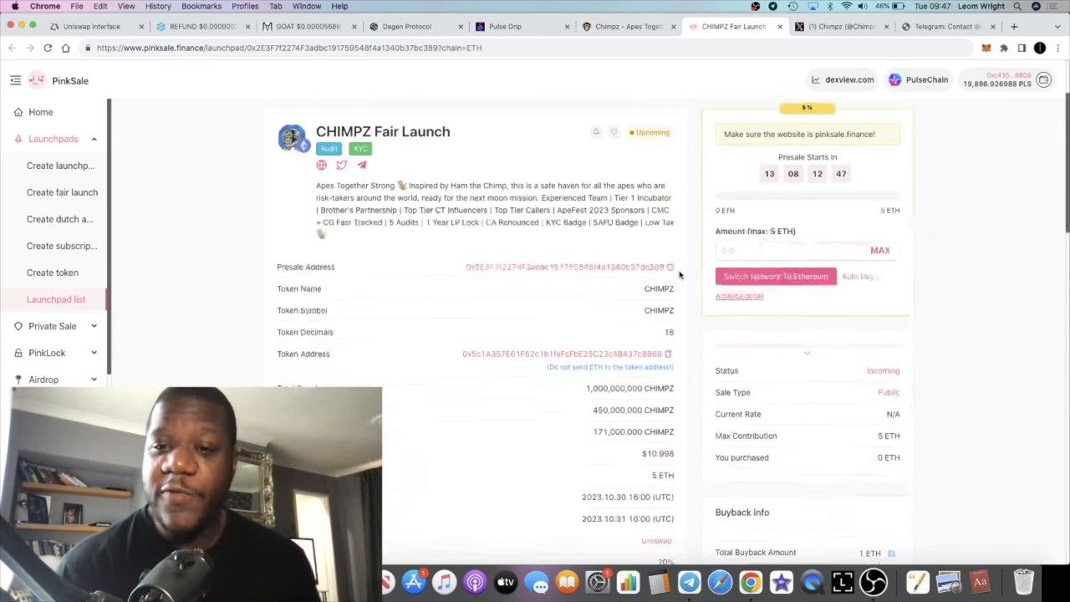
pyautogui.scroll(3)
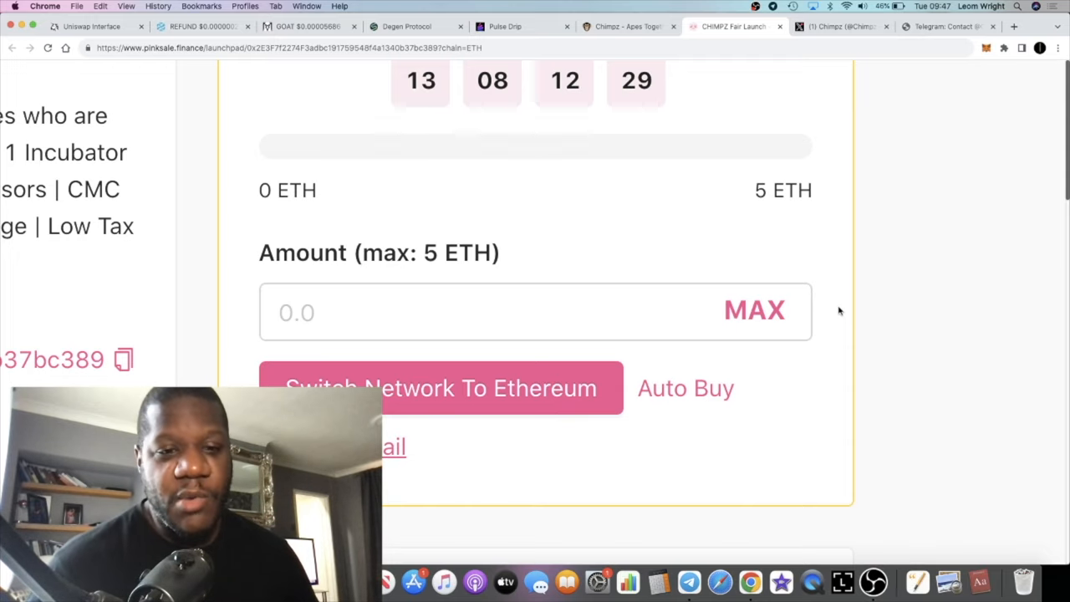
pyautogui.scroll(3)
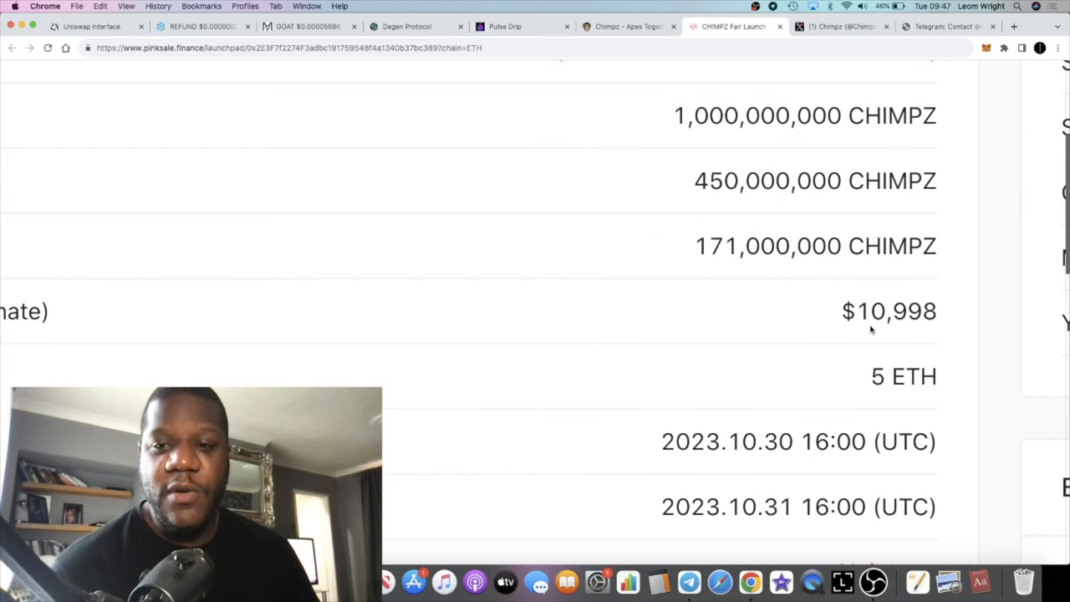
pyautogui.scroll(3)
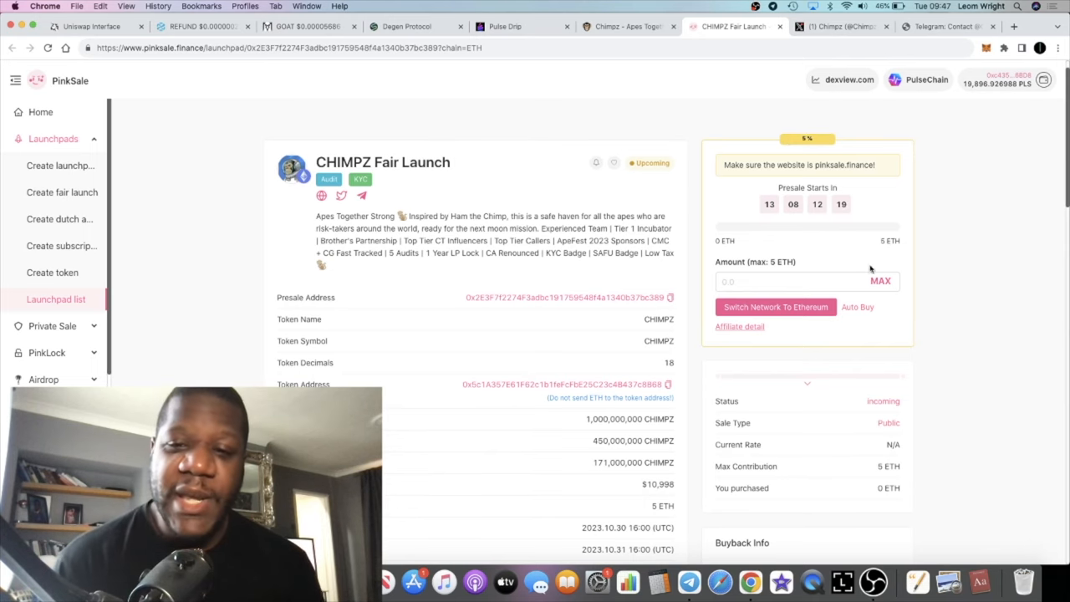
pyautogui.scroll(-3)
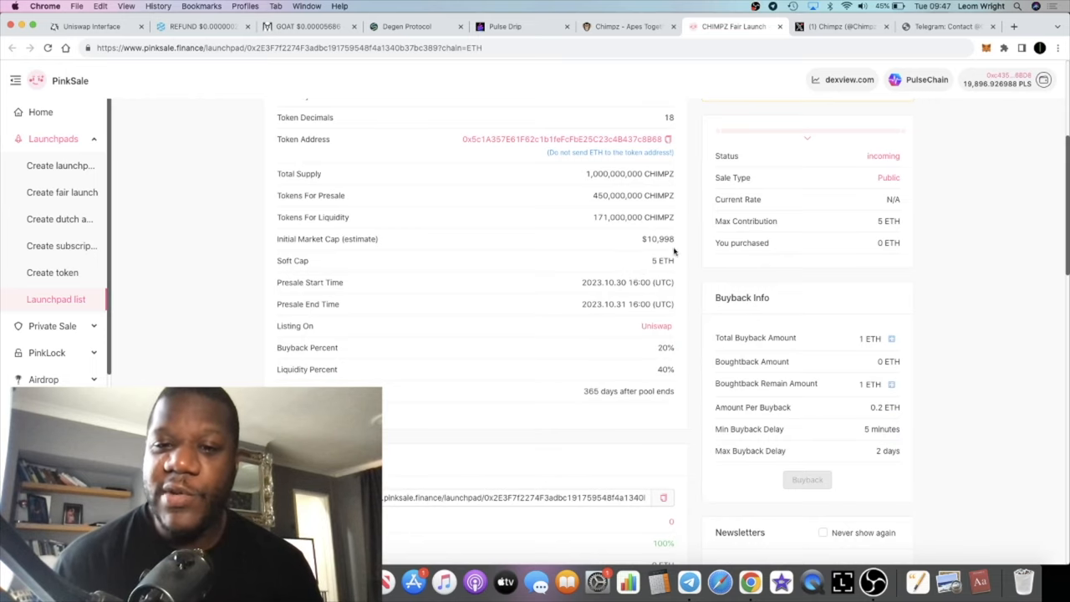
pyautogui.moveTo(728, 351)
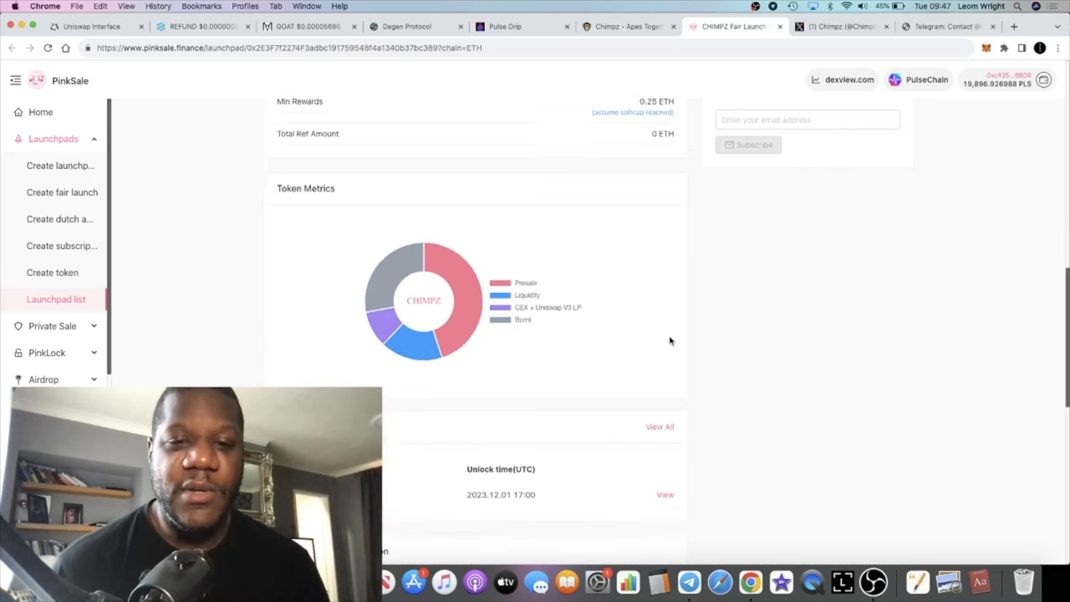
pyautogui.scroll(3)
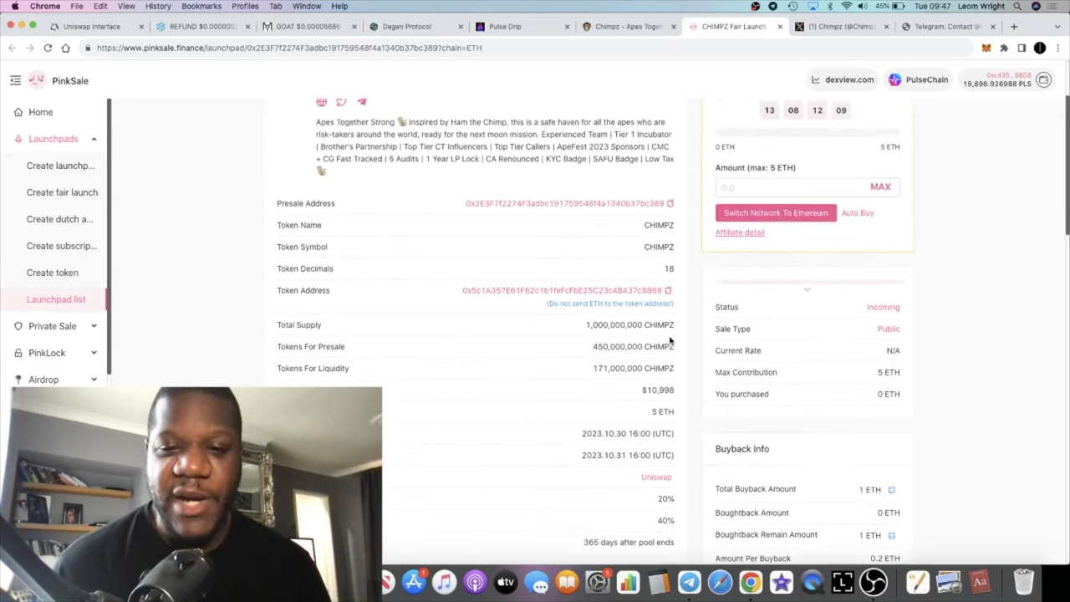
pyautogui.scroll(3)
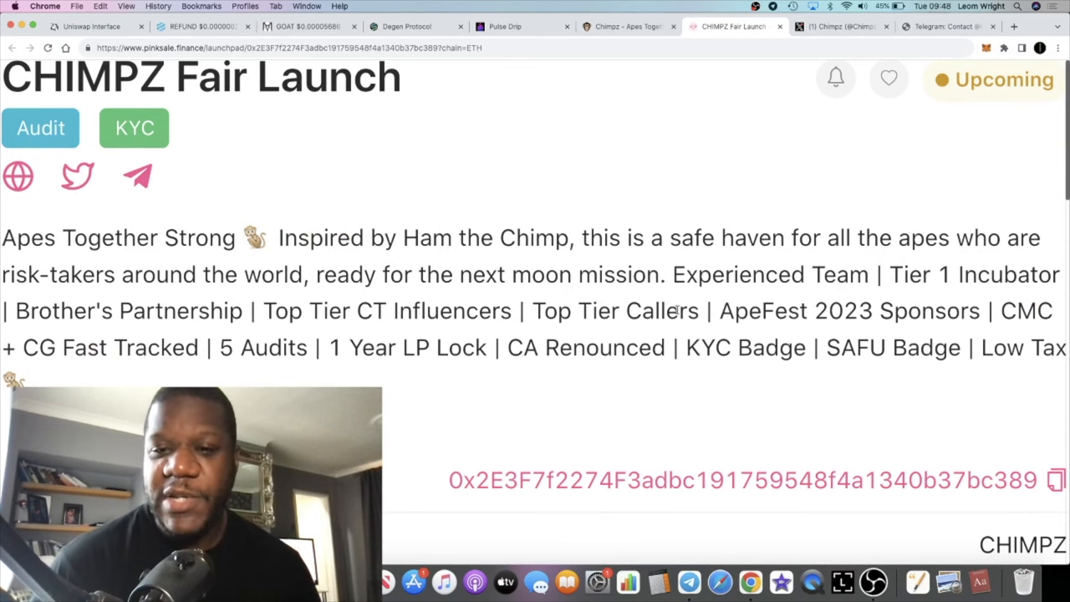
pyautogui.hscroll(3)
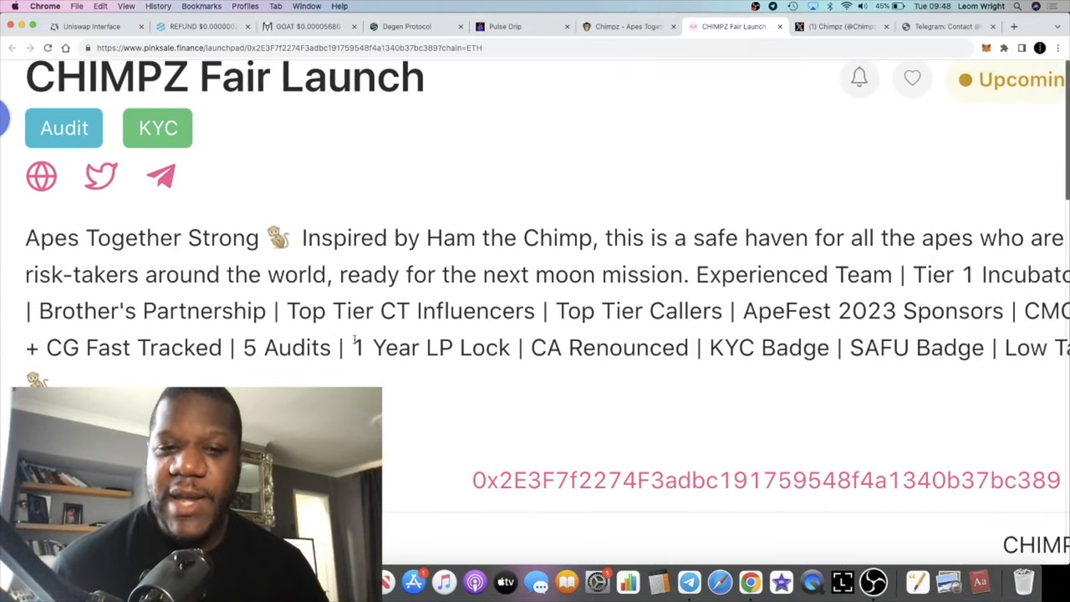
pyautogui.doubleClick(204, 309)
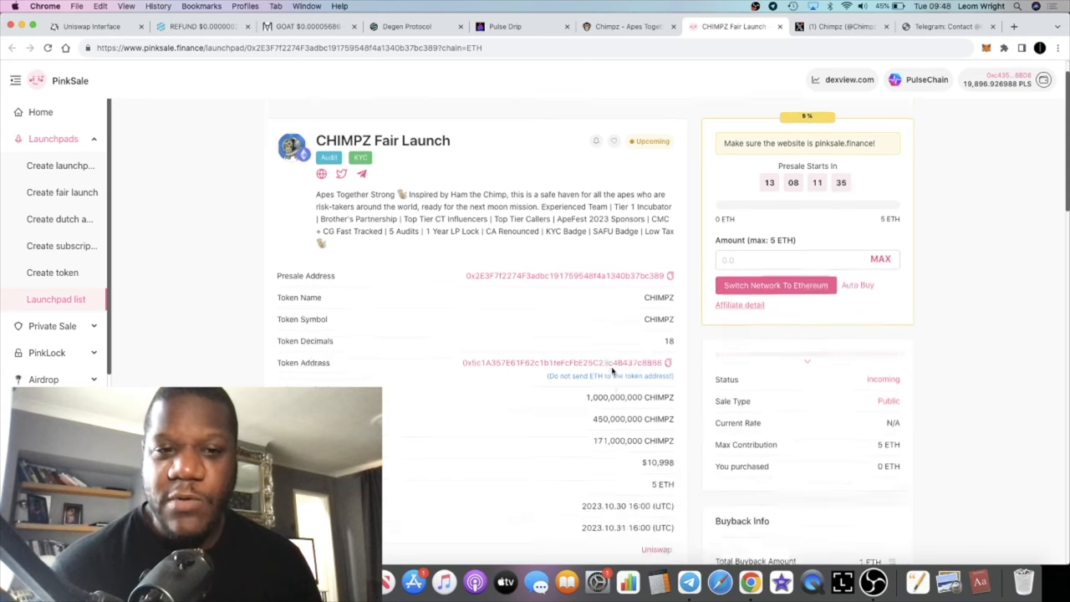
pyautogui.scroll(-3)
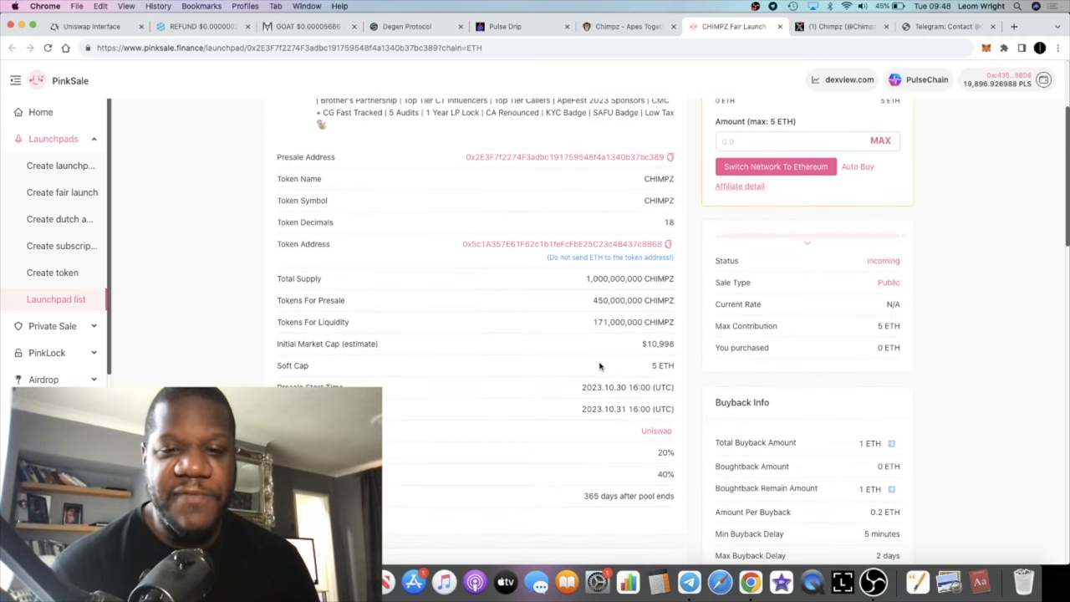
pyautogui.scroll(-3)
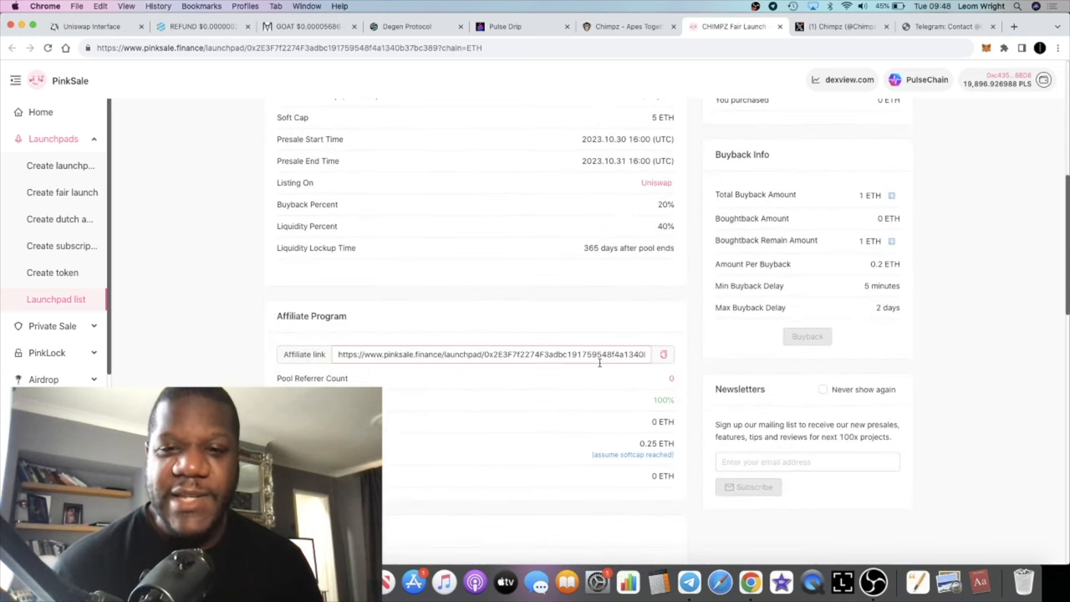
pyautogui.scroll(3)
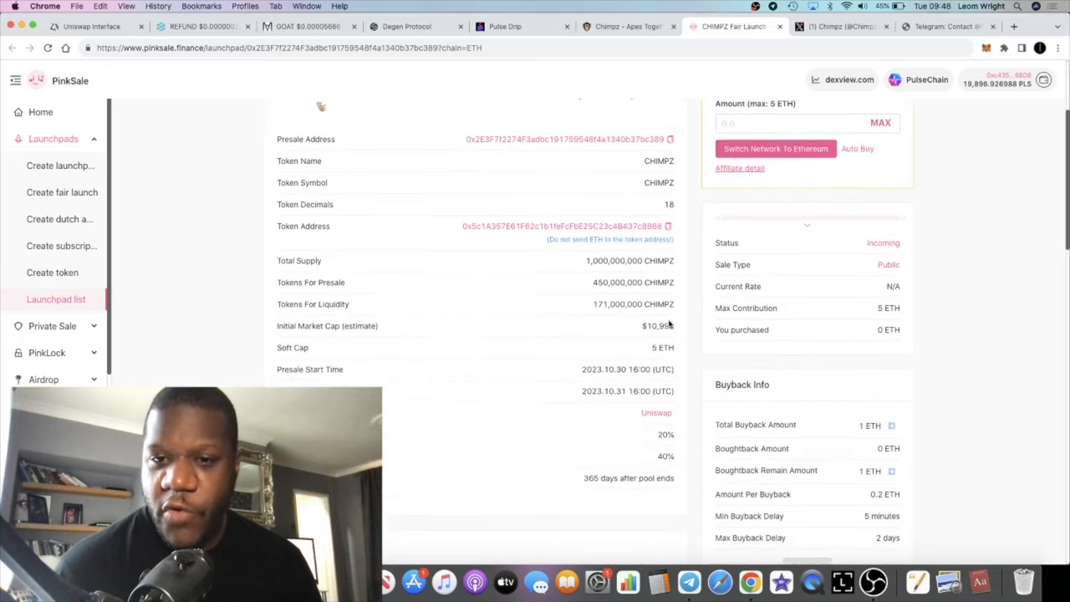
pyautogui.scroll(-3)
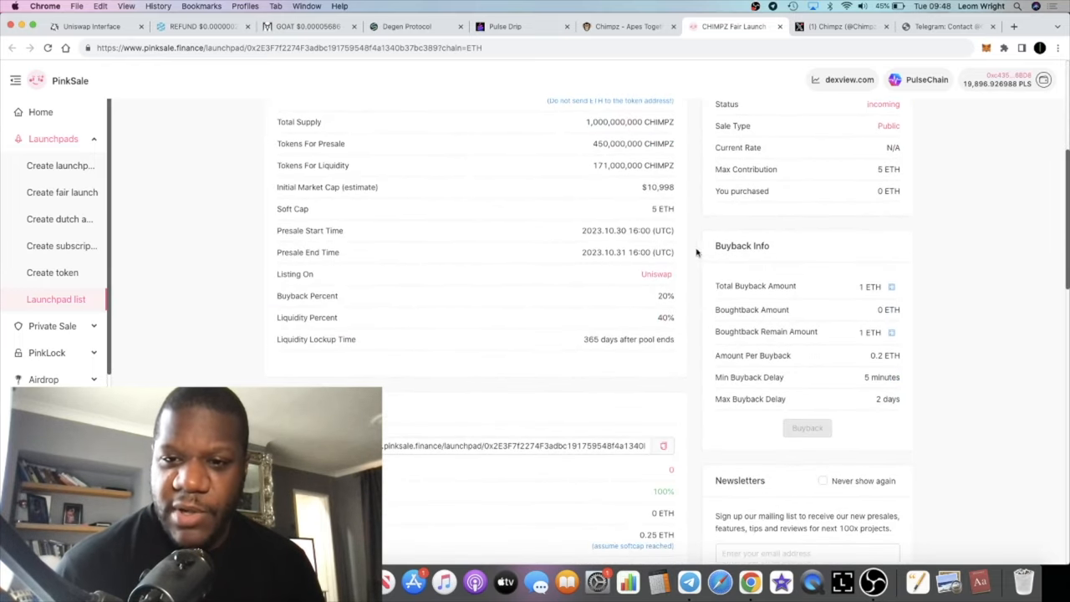
pyautogui.scroll(-3)
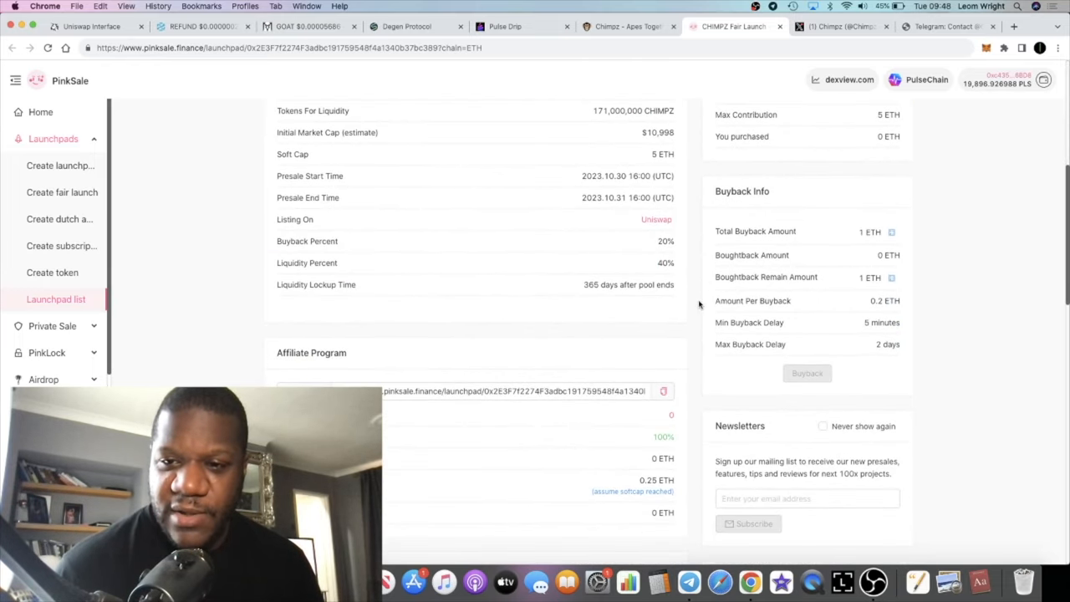
pyautogui.scroll(3)
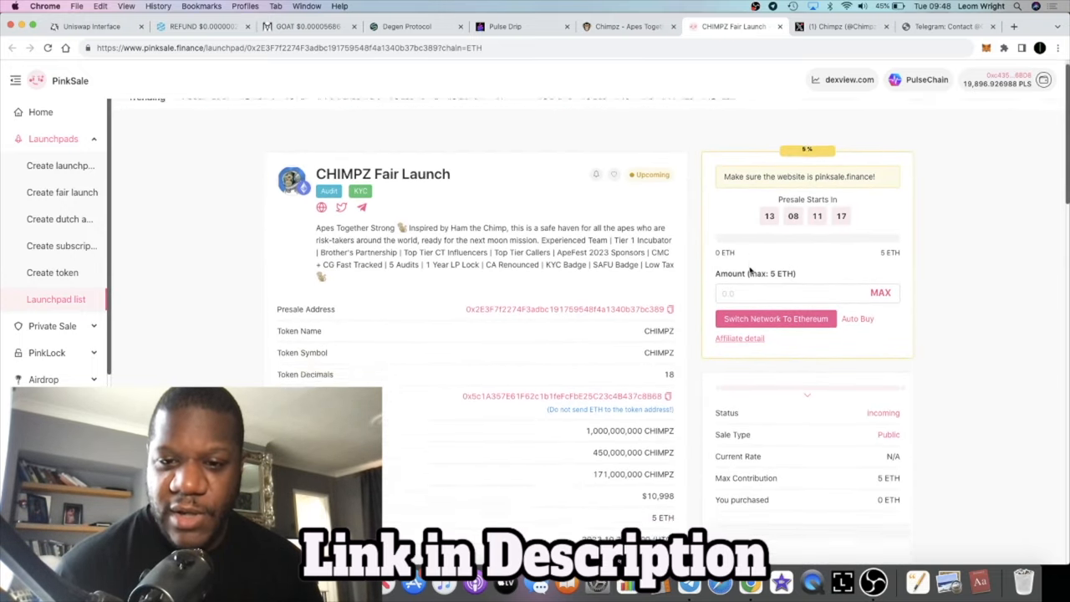
pyautogui.scroll(-3)
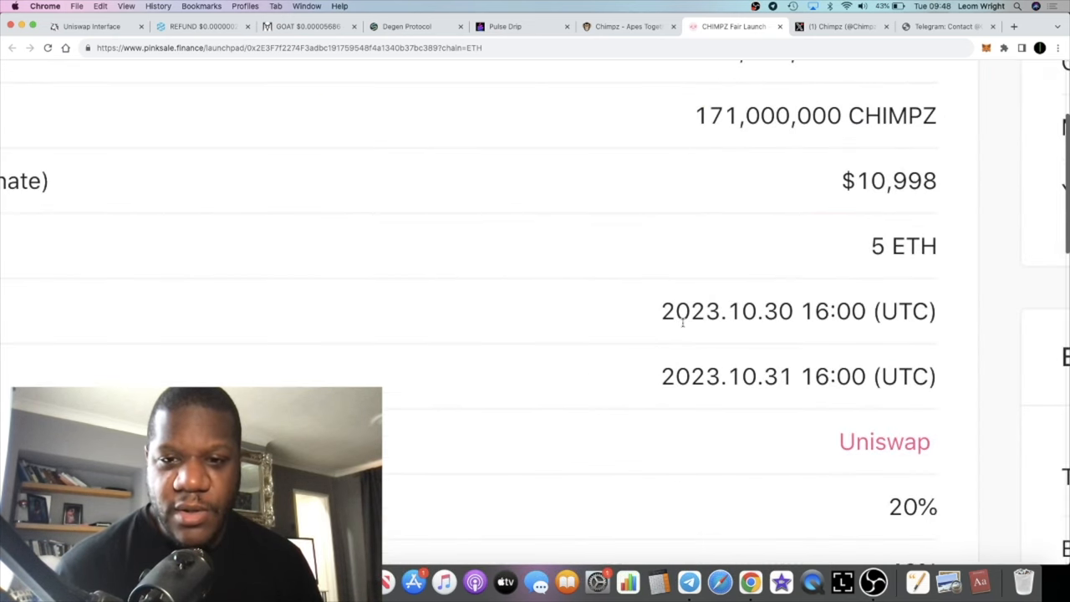
pyautogui.scroll(3)
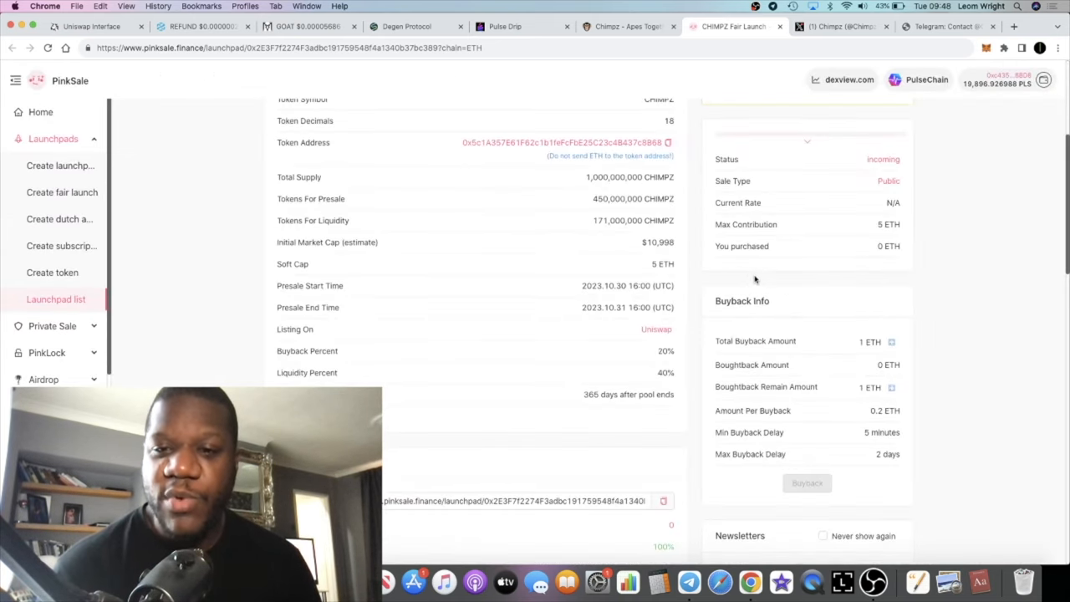
pyautogui.scroll(3)
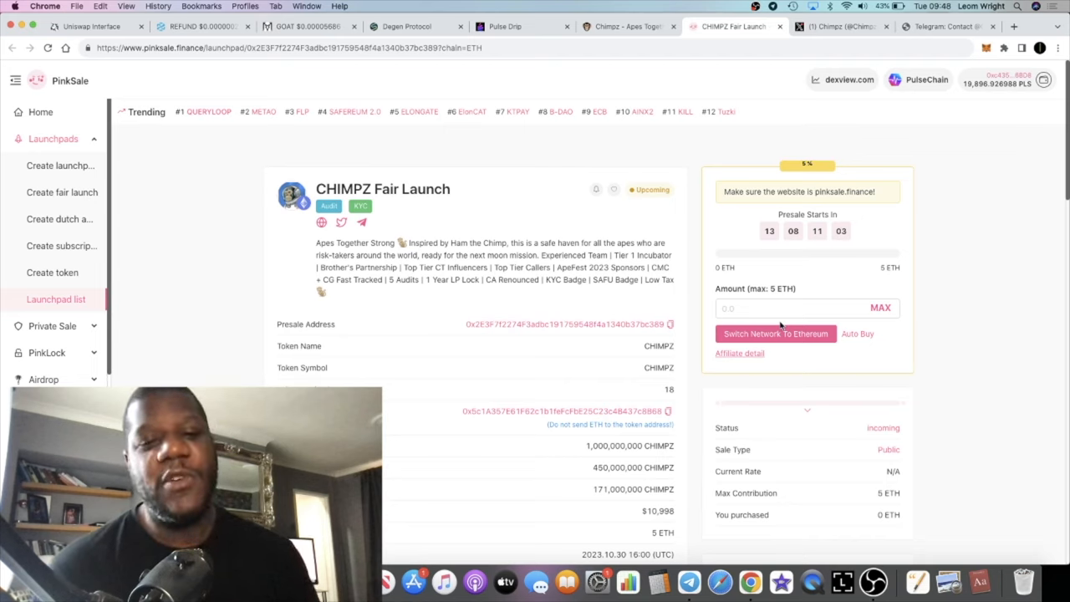
pyautogui.moveTo(678, 441)
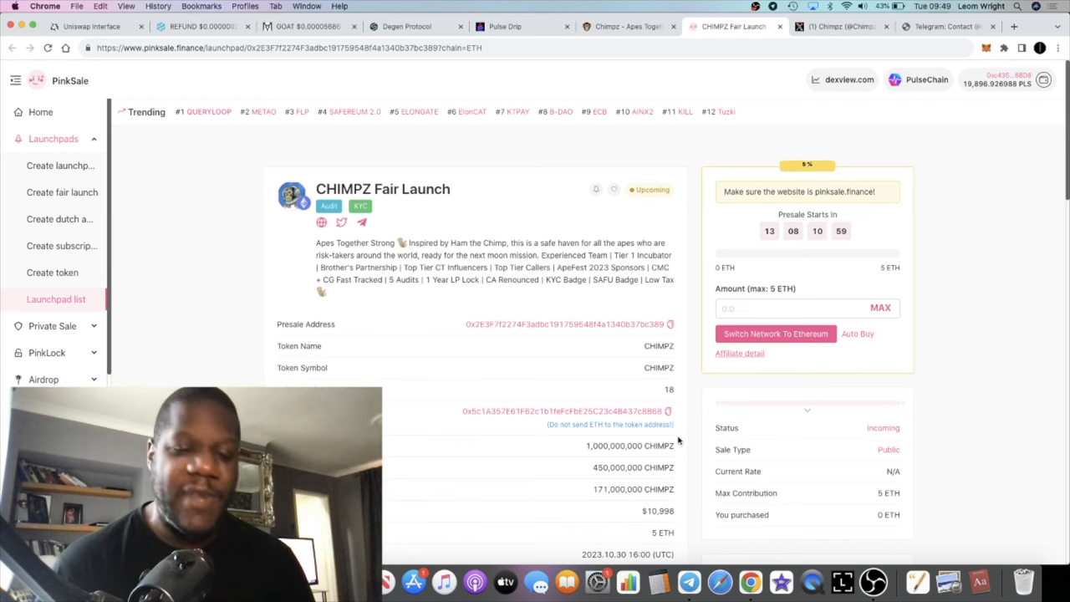
pyautogui.scroll(-3)
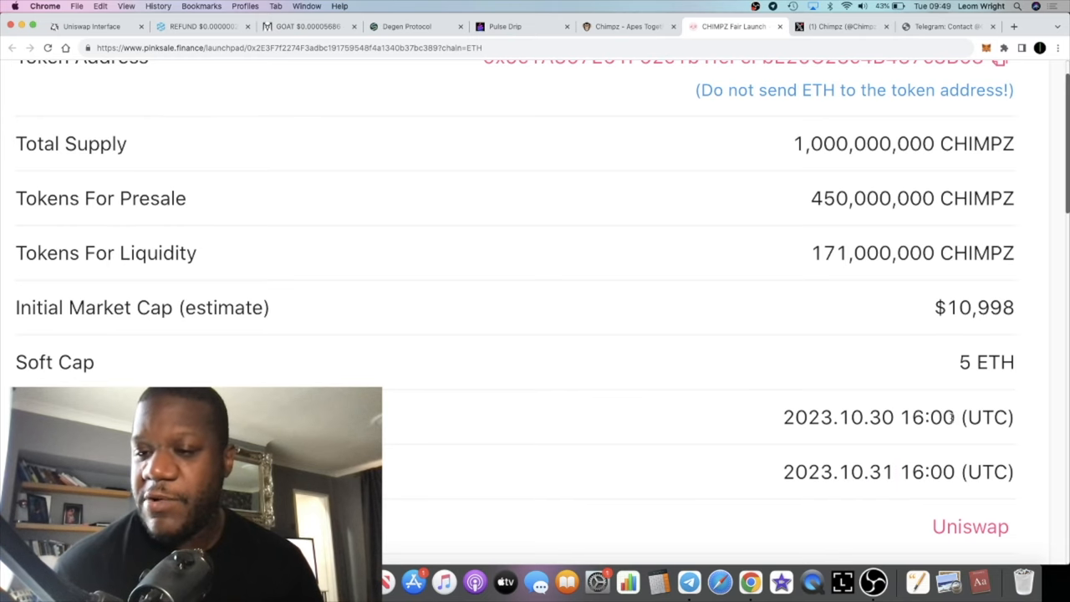
pyautogui.scroll(3)
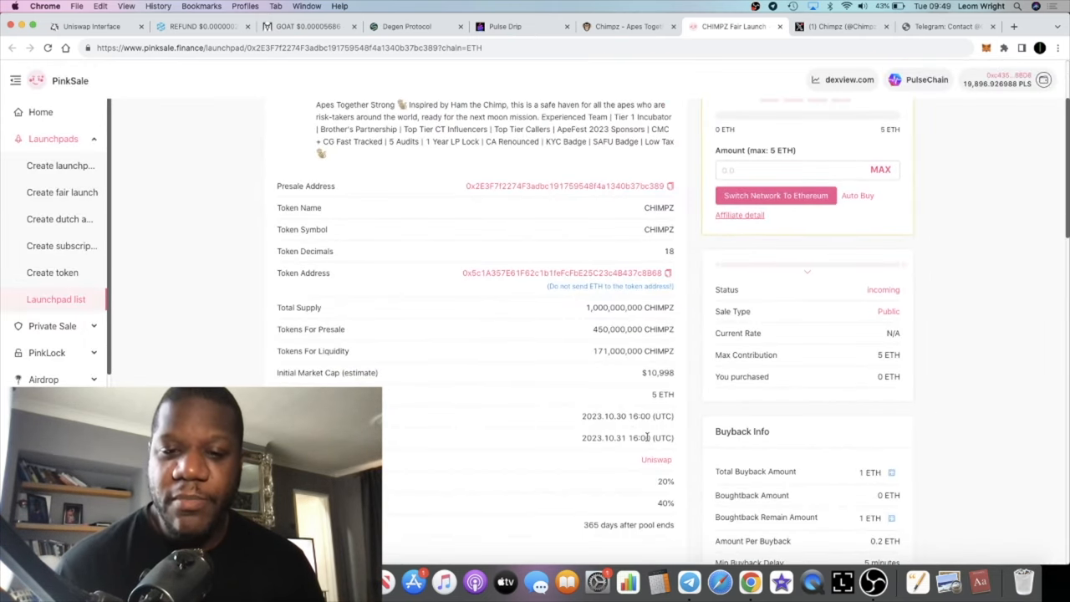
pyautogui.scroll(-3)
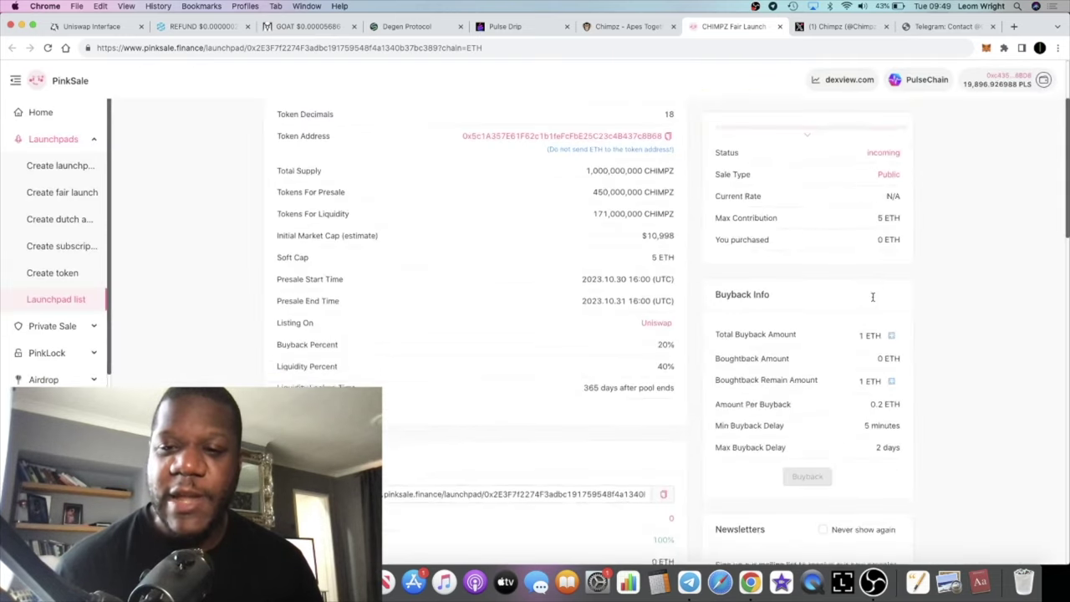
pyautogui.scroll(3)
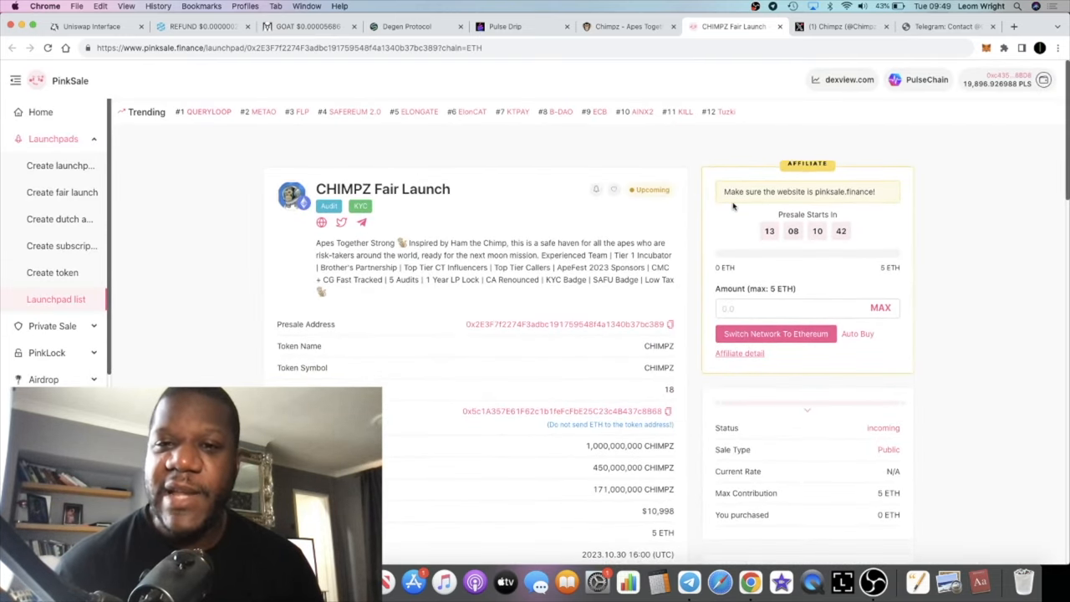
# Switch to the Chimpz website and highlight the early roadmap phase items.
pyautogui.click(627, 27)
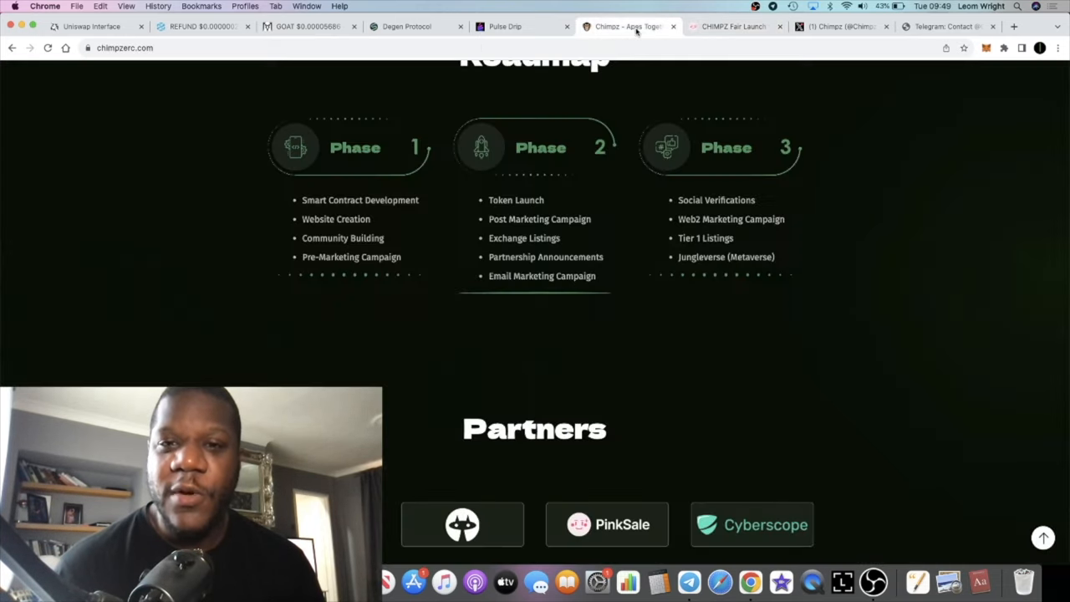
pyautogui.scroll(3)
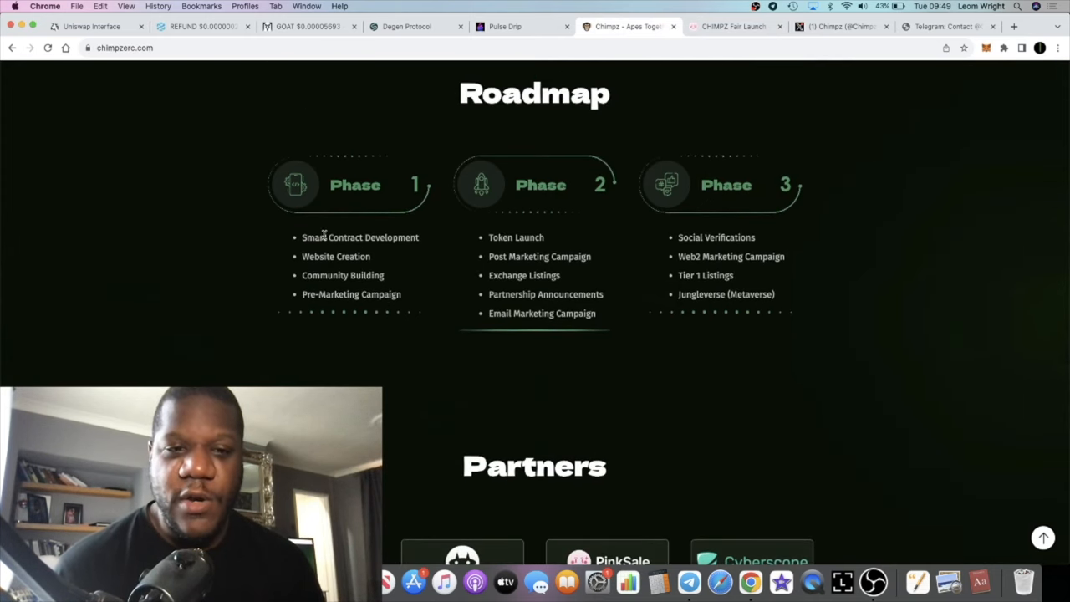
pyautogui.moveTo(397, 313)
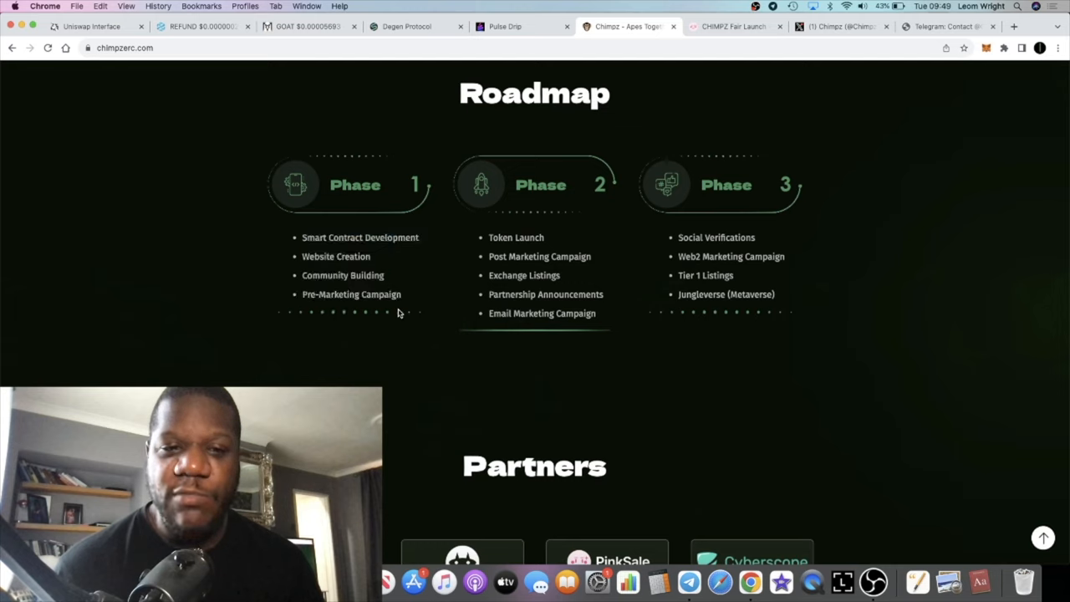
pyautogui.moveTo(383, 268)
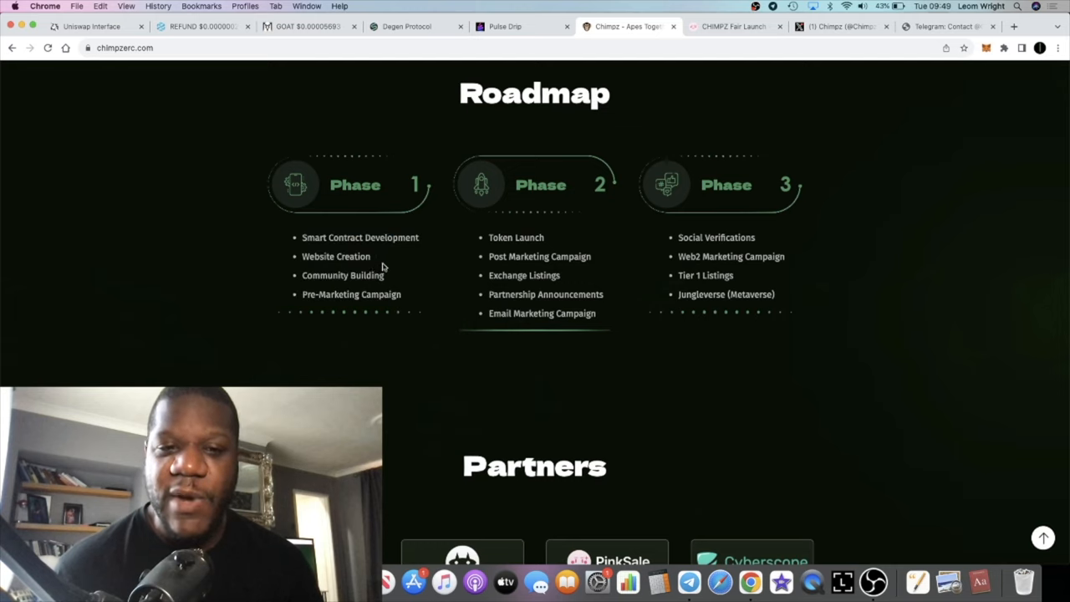
pyautogui.doubleClick(351, 294)
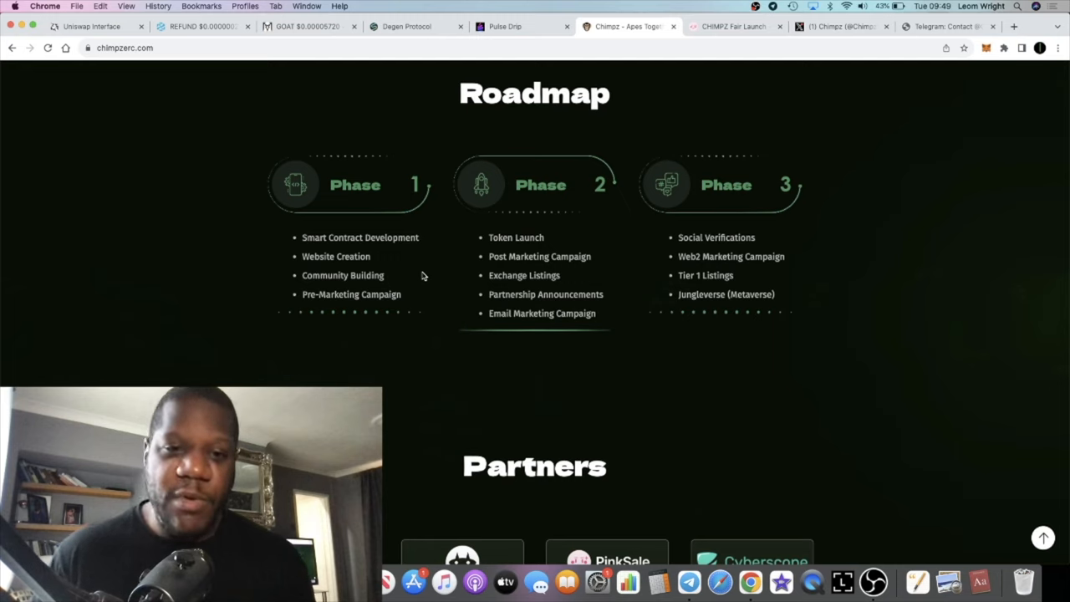
pyautogui.moveTo(510, 324)
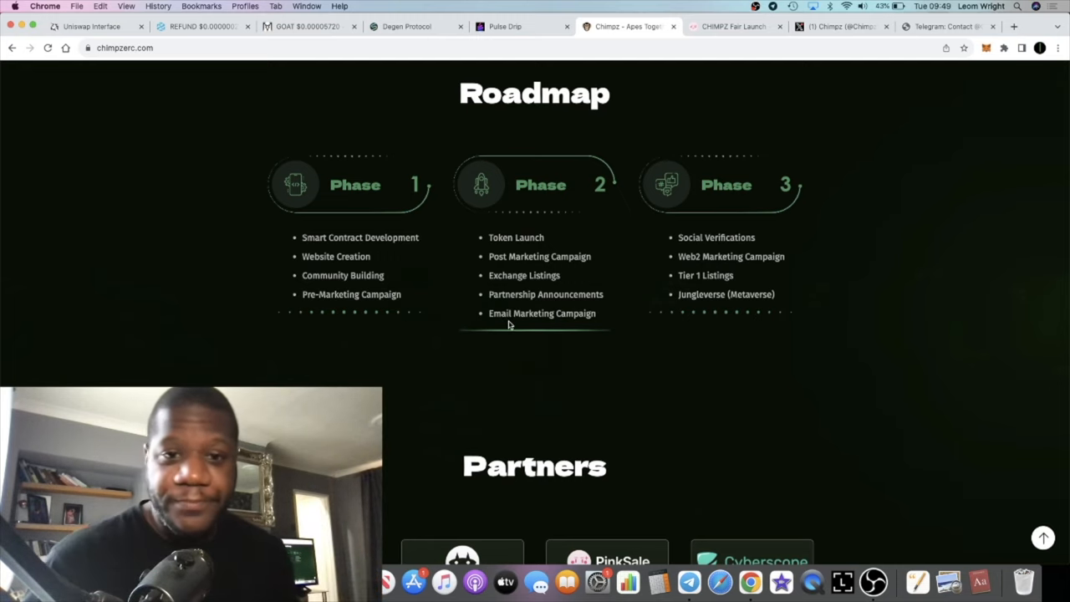
pyautogui.doubleClick(514, 237)
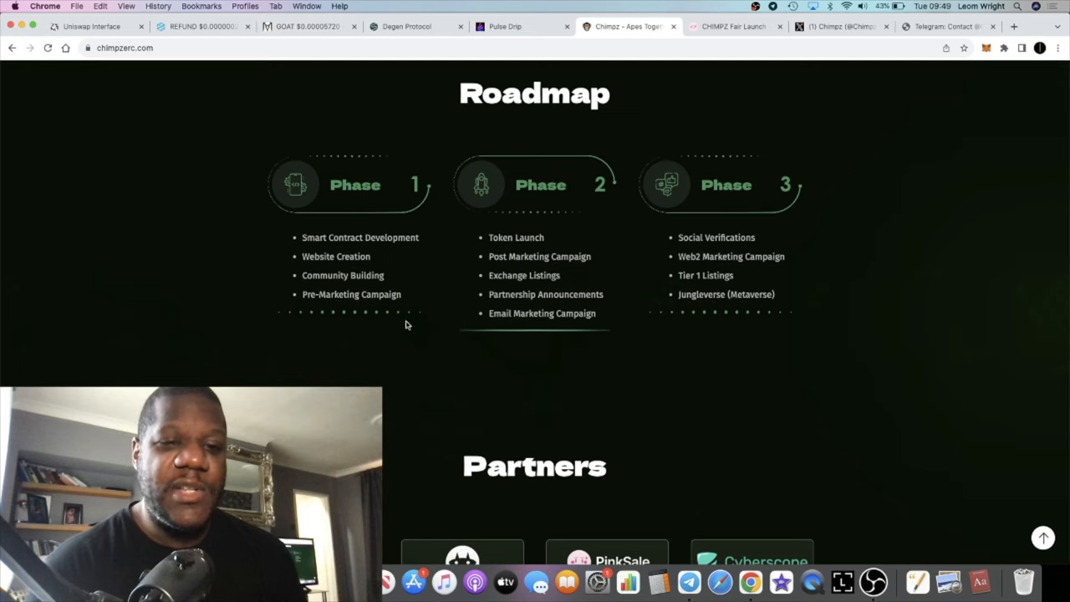
pyautogui.moveTo(528, 260)
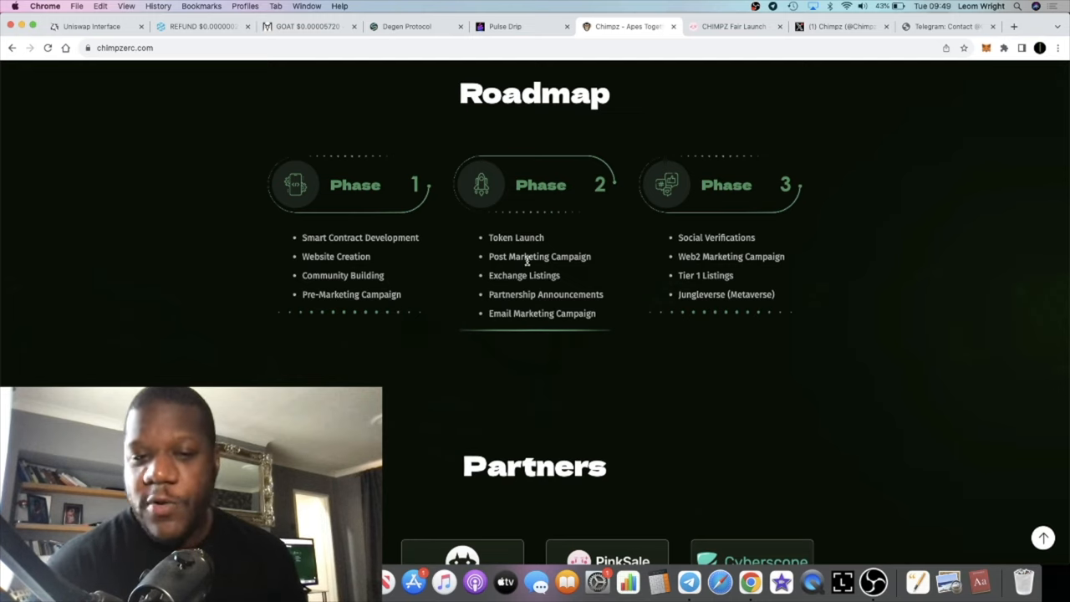
# Highlight later roadmap milestones, ending on Jungleverse (Metaverse) in phase 3.
pyautogui.doubleClick(538, 257)
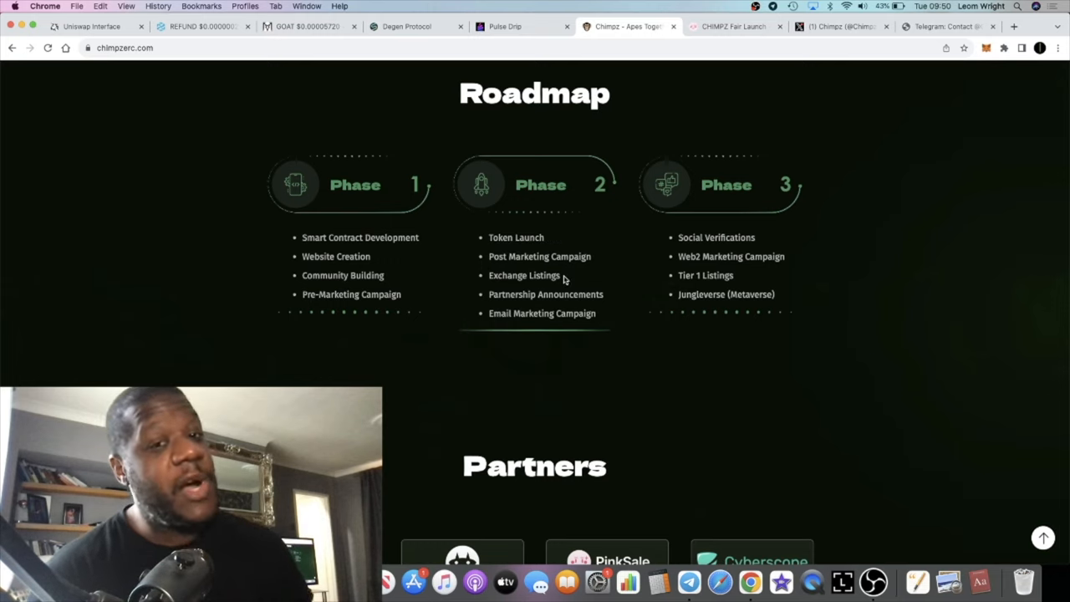
pyautogui.moveTo(543, 237)
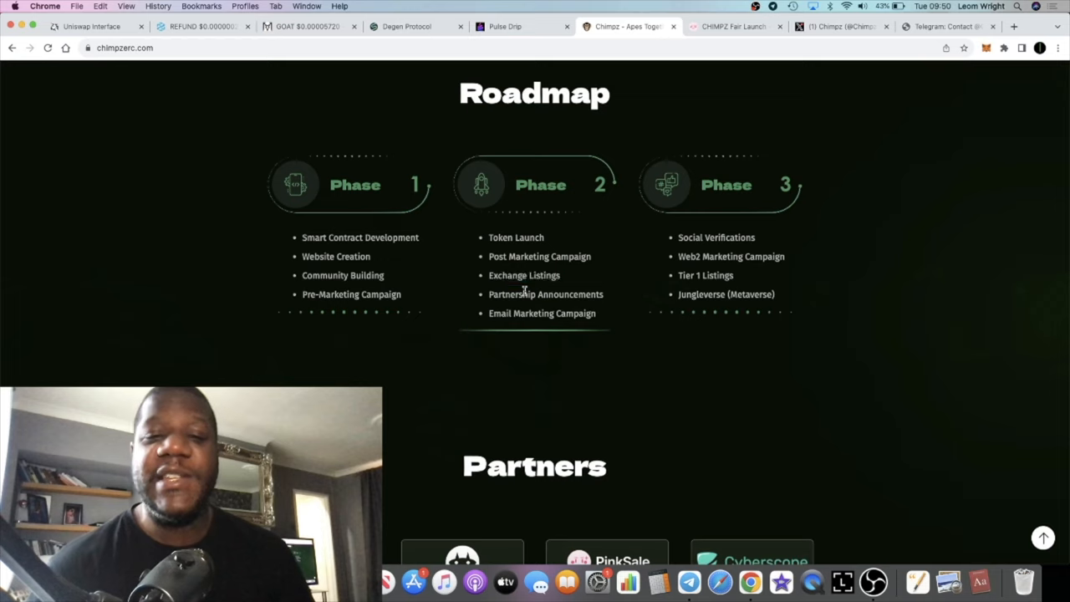
pyautogui.moveTo(682, 251)
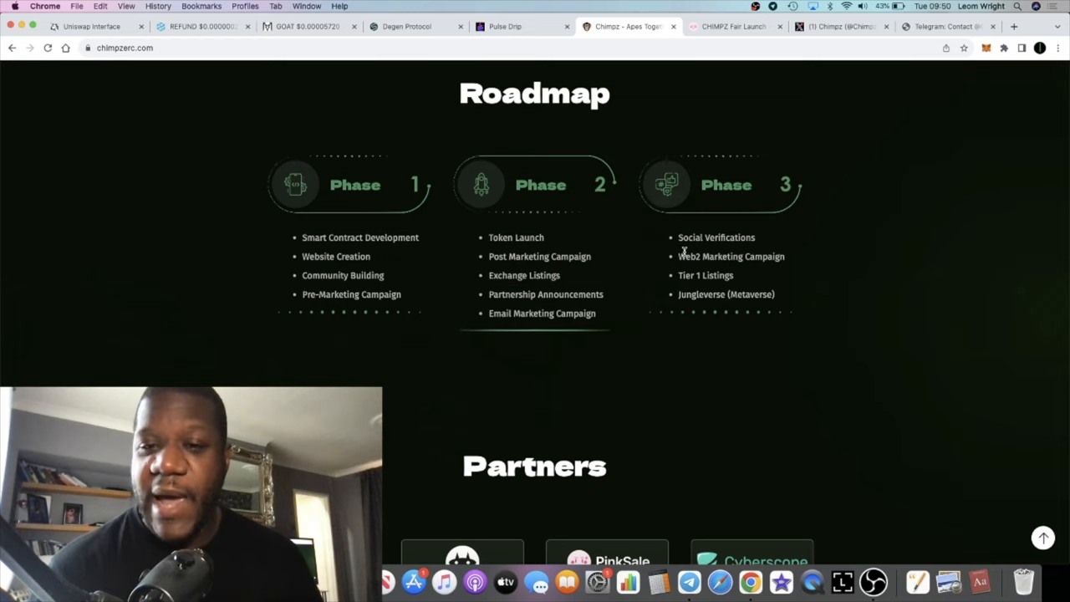
pyautogui.doubleClick(705, 274)
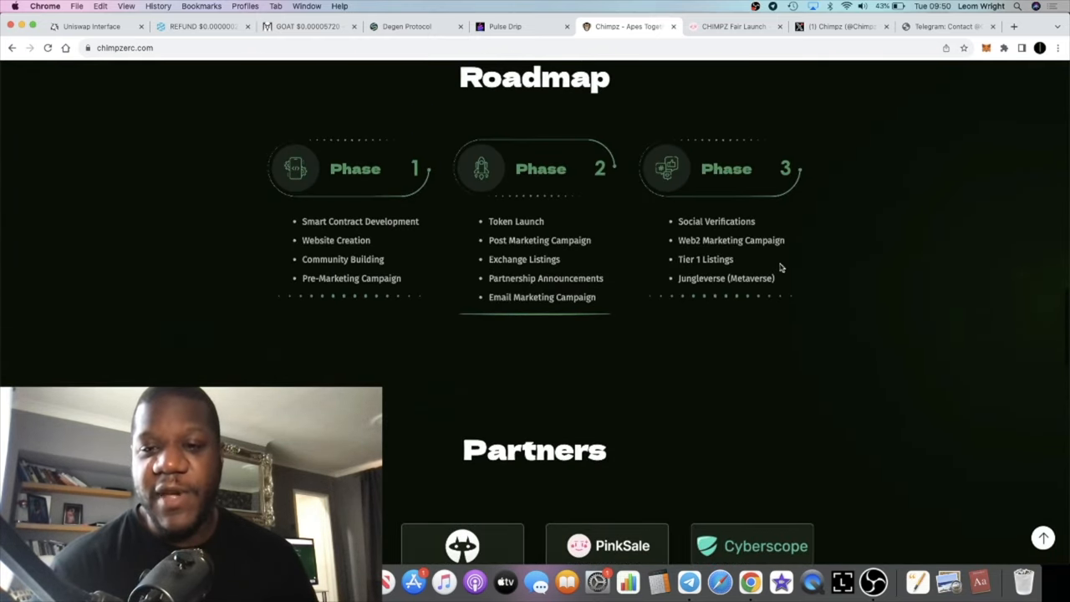
pyautogui.doubleClick(725, 278)
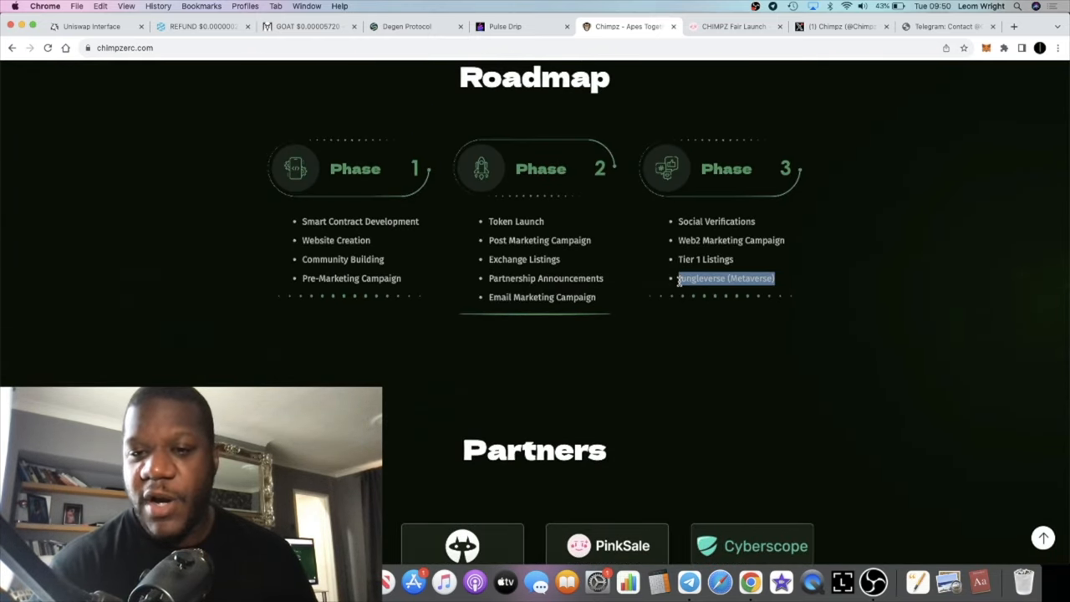
# Scroll past Roadmap and Partners to the Tokenomics chart: 1 billion supply, 45% presale, 30% burned.
pyautogui.scroll(-3)
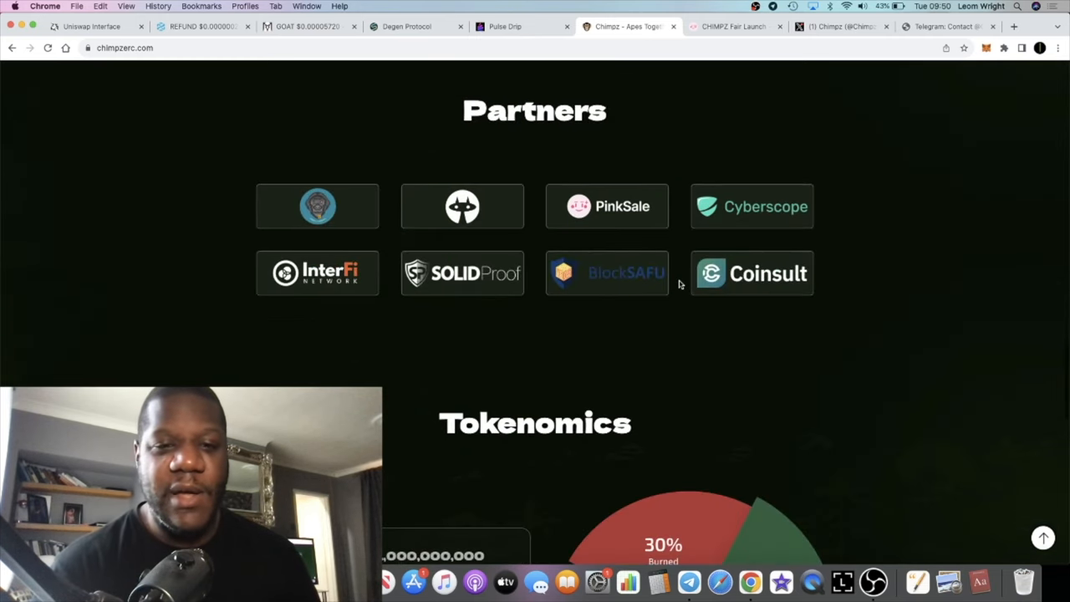
pyautogui.moveTo(622, 224)
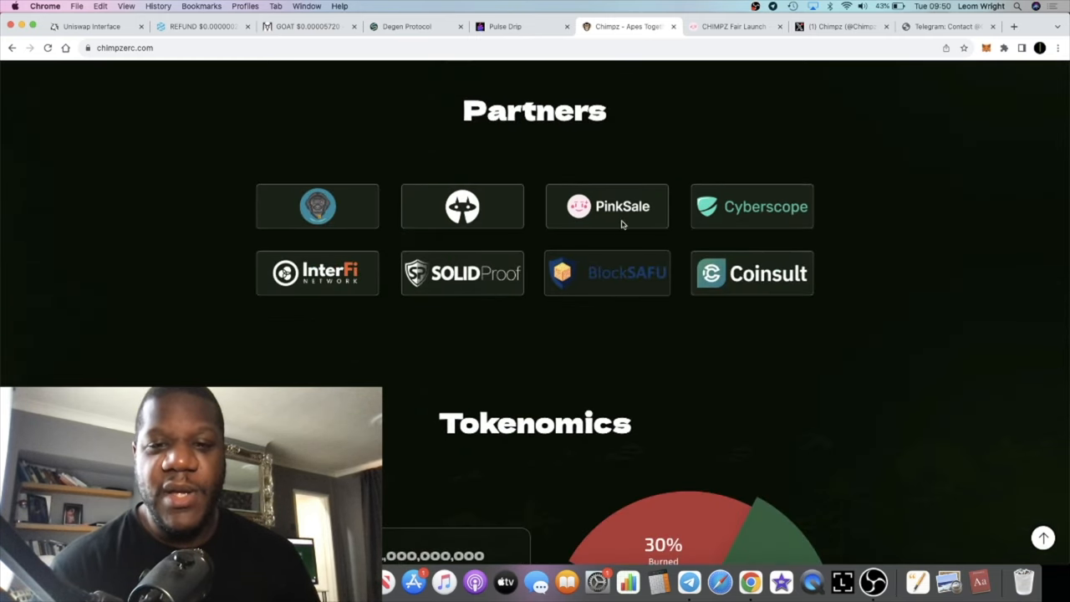
pyautogui.scroll(3)
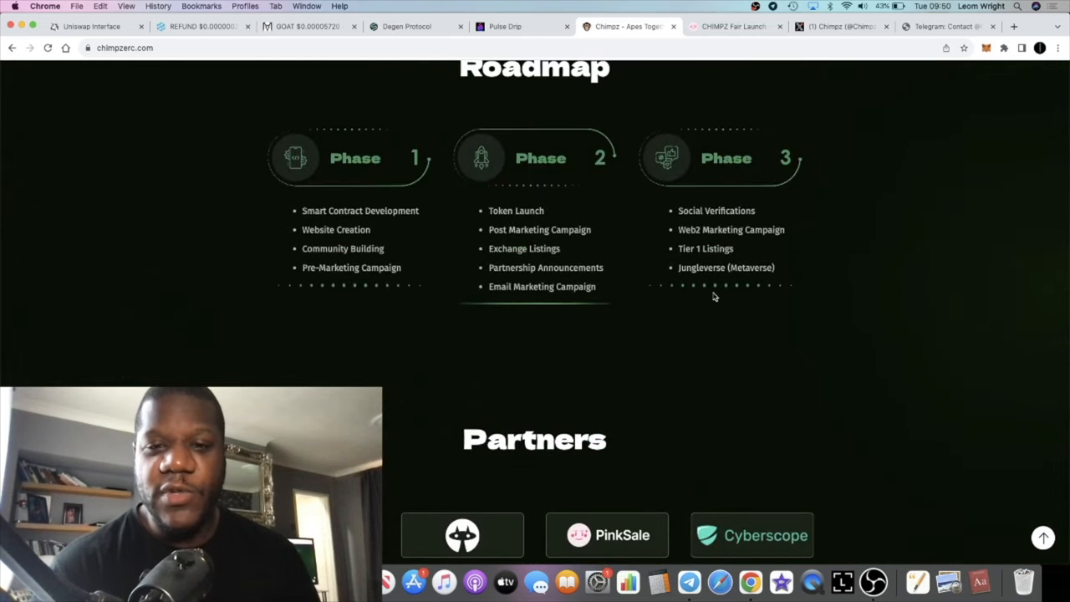
pyautogui.moveTo(779, 275)
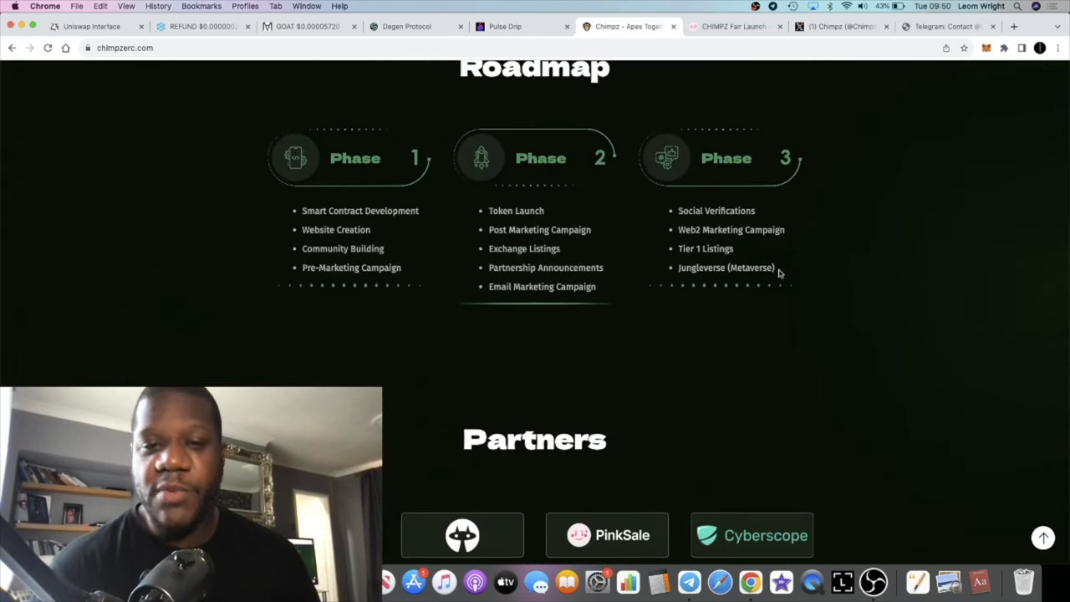
pyautogui.scroll(-3)
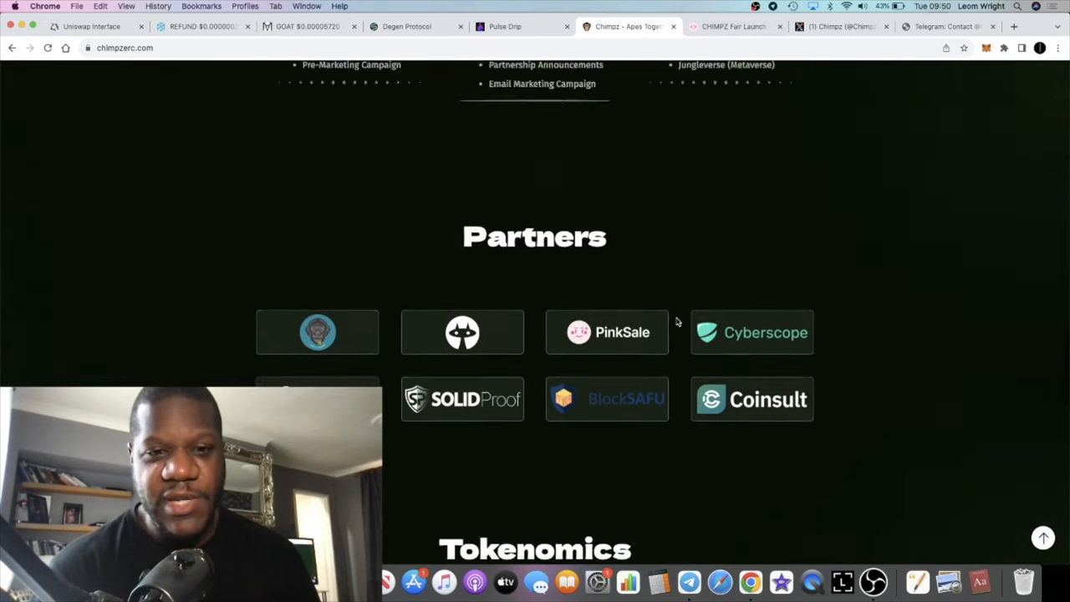
pyautogui.scroll(-3)
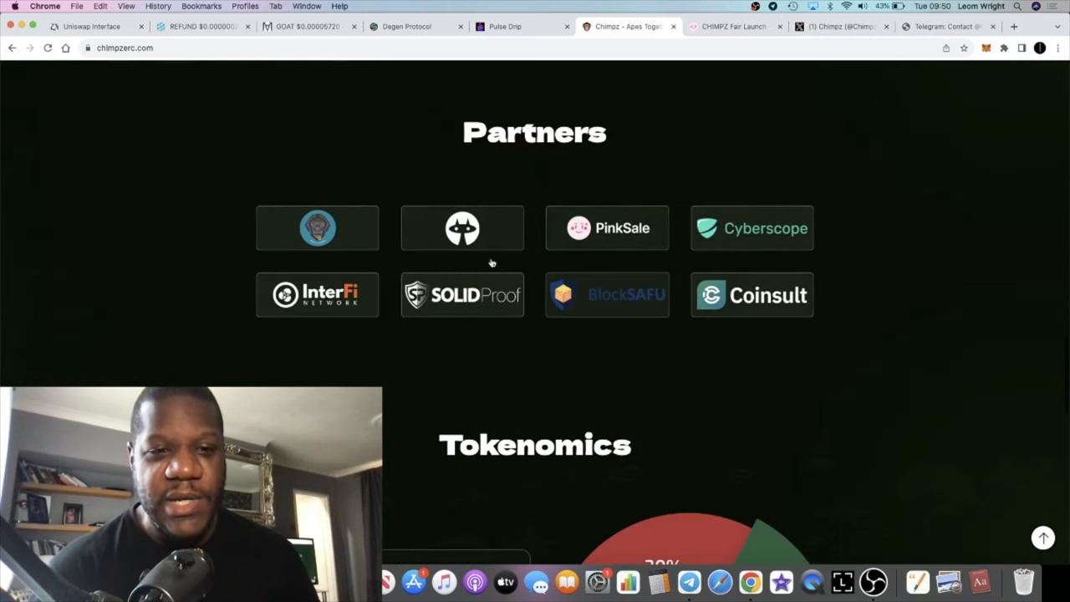
pyautogui.scroll(-3)
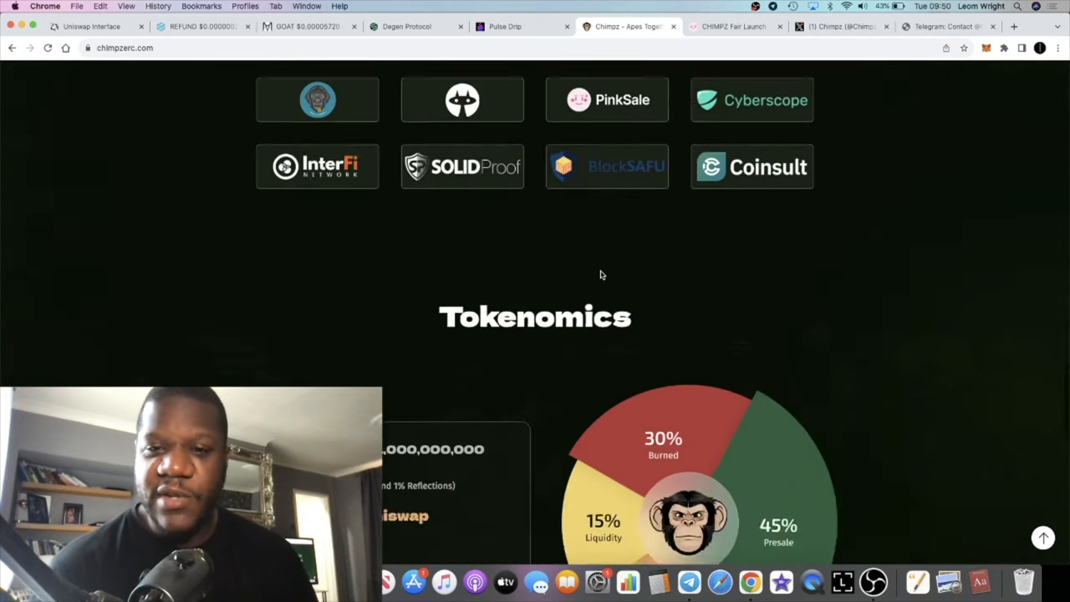
pyautogui.scroll(-3)
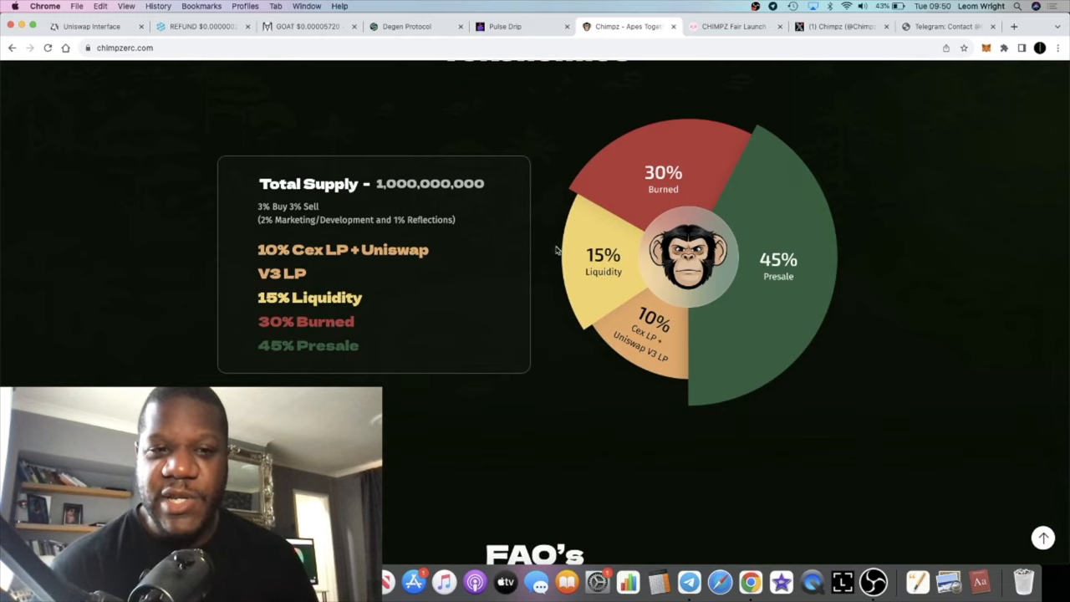
pyautogui.moveTo(659, 177)
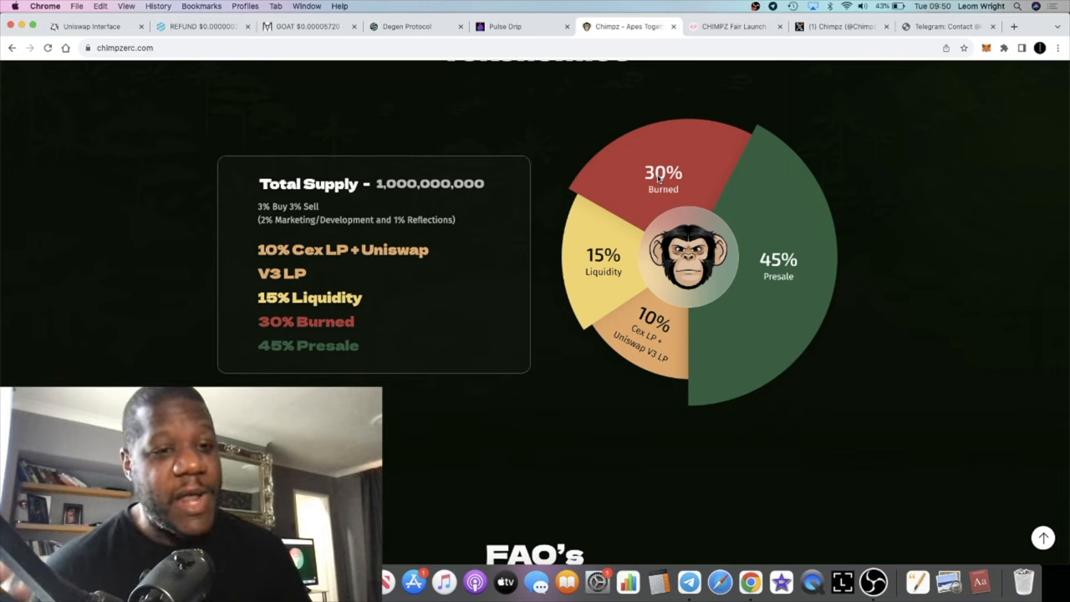
pyautogui.moveTo(655, 372)
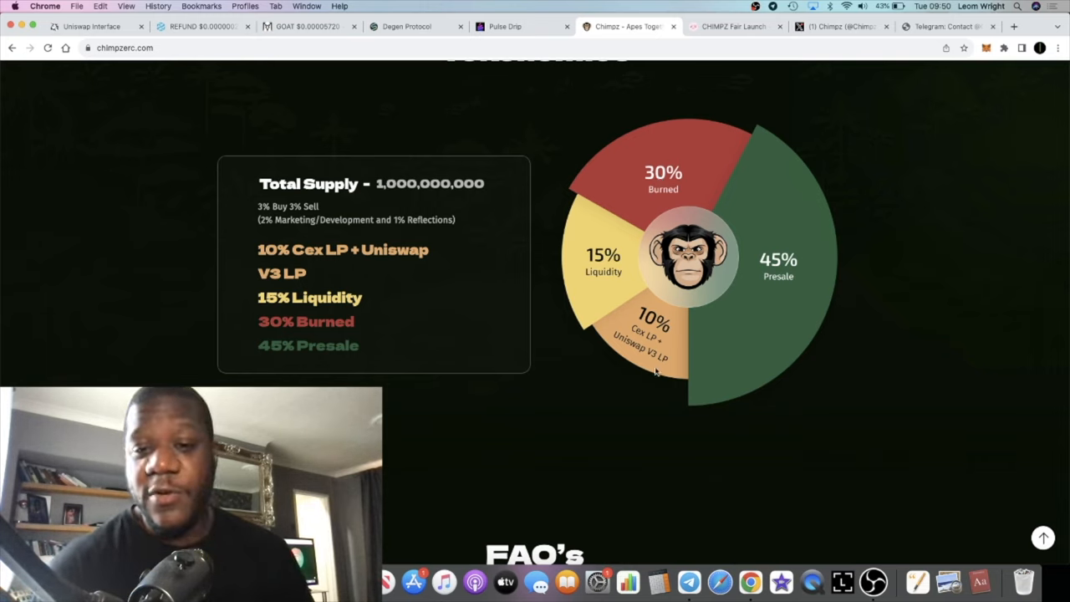
pyautogui.moveTo(658, 230)
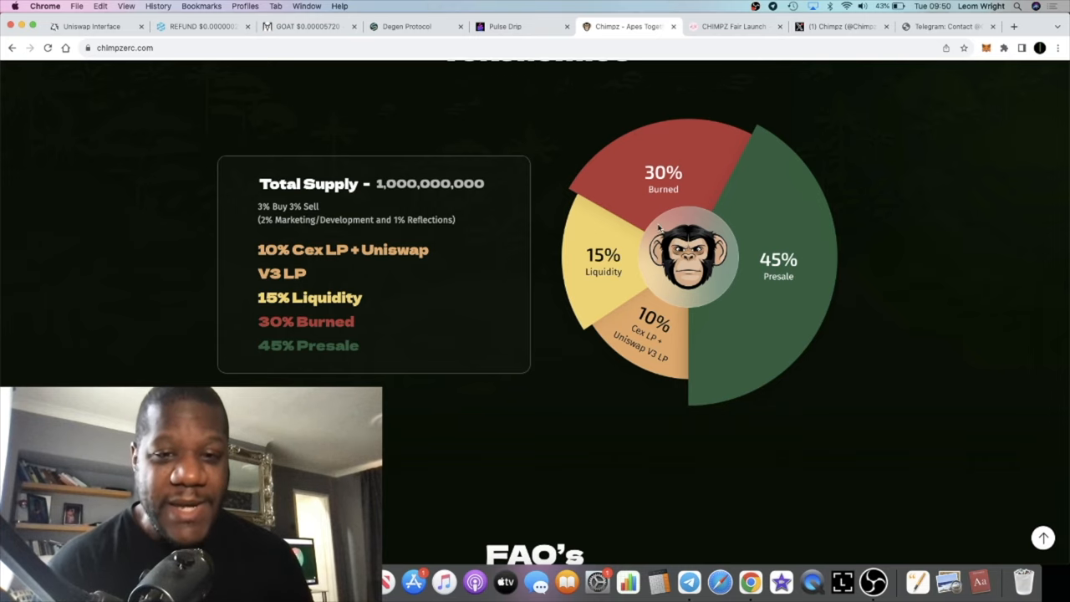
# View the FAQ section, scroll back to the top, then return to the PinkSale fair-launch page.
pyautogui.scroll(-3)
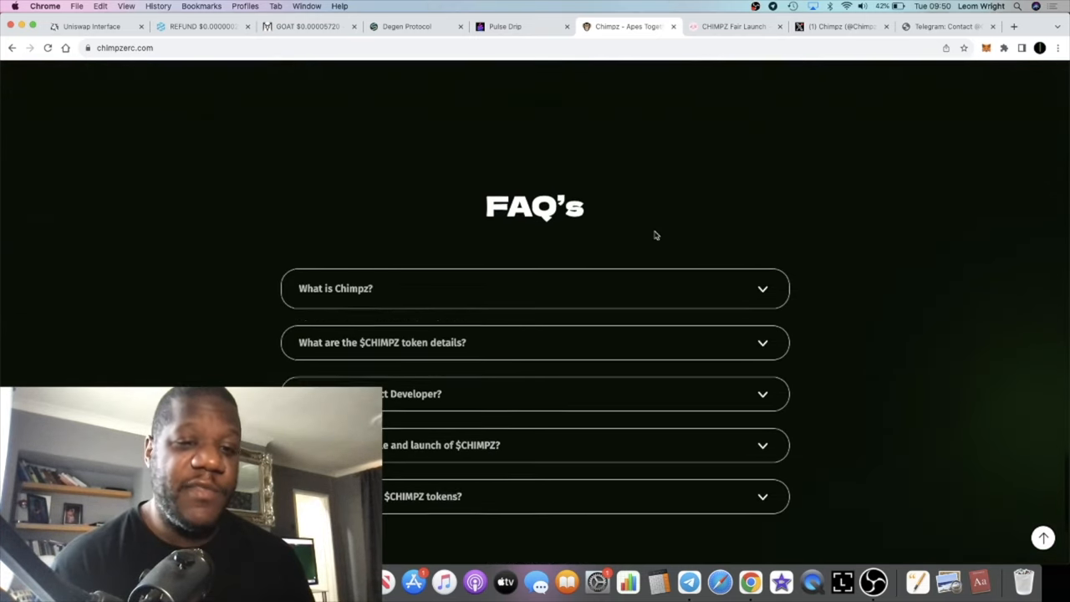
pyautogui.scroll(-3)
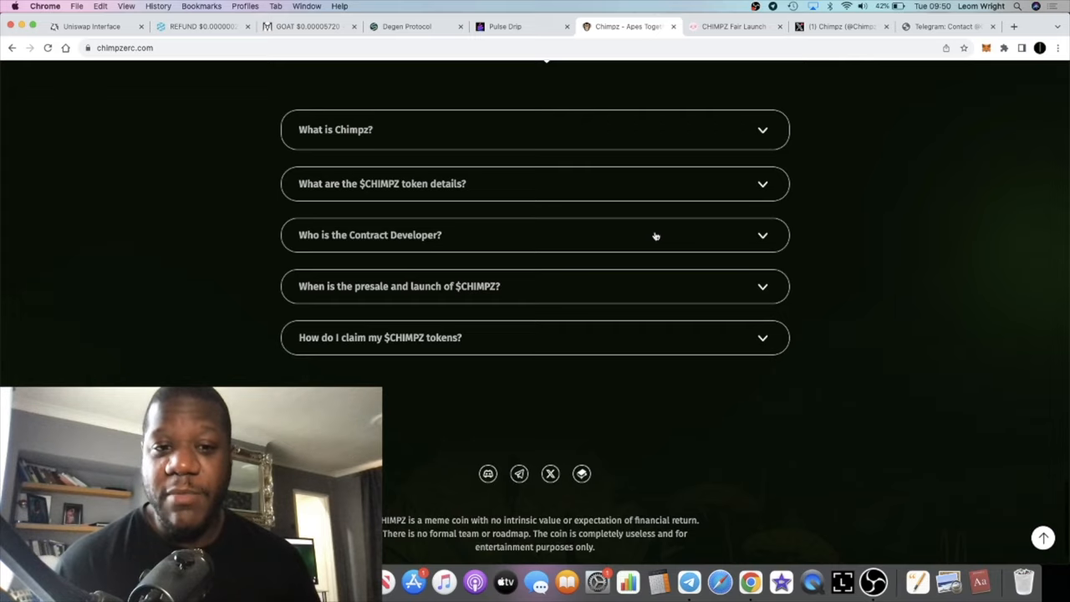
pyautogui.scroll(3)
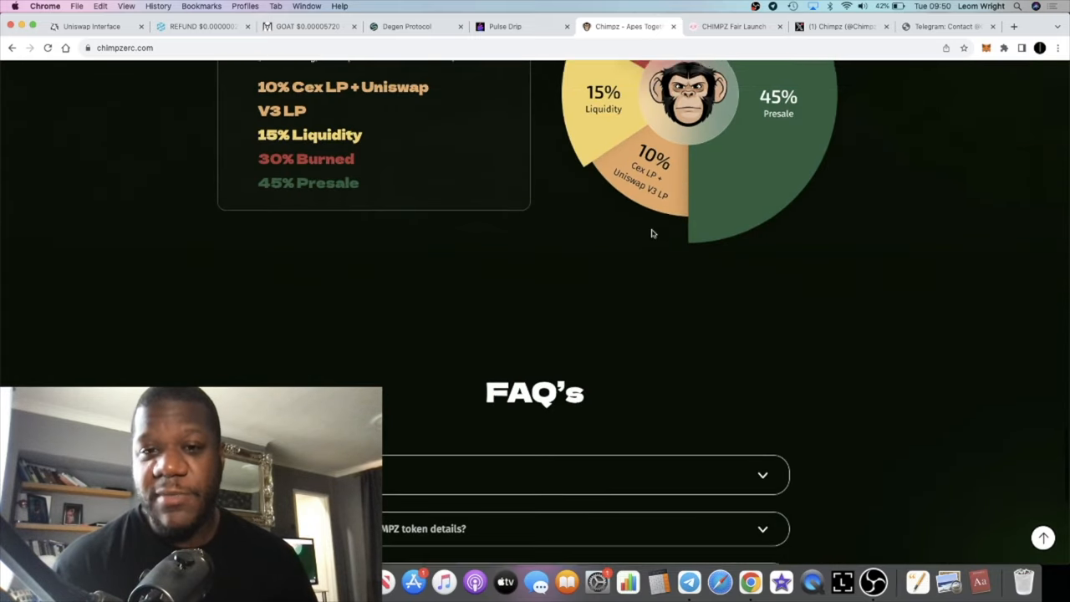
pyautogui.scroll(3)
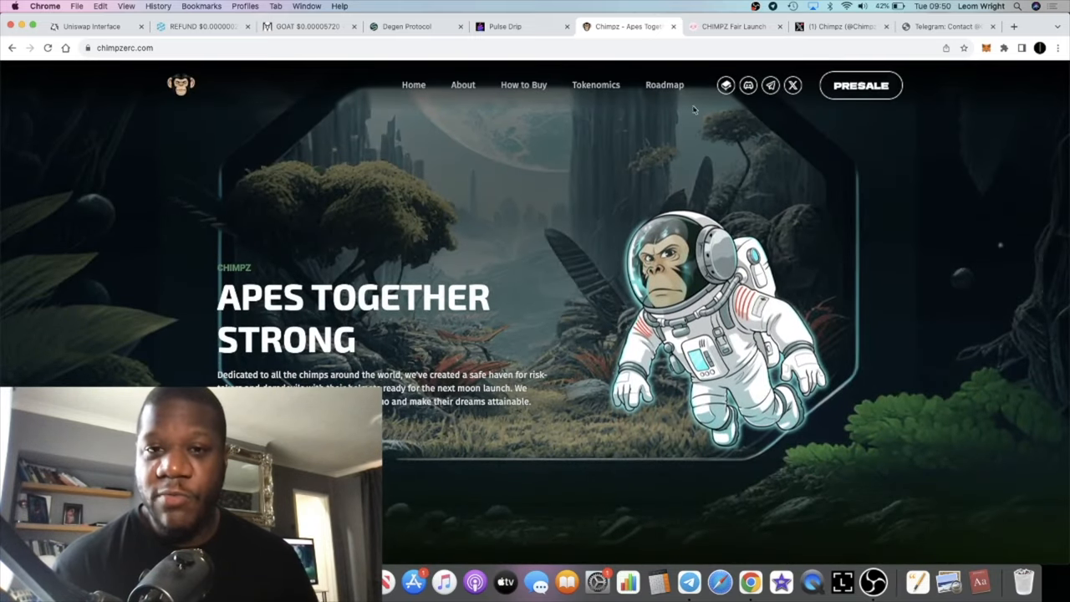
pyautogui.click(734, 27)
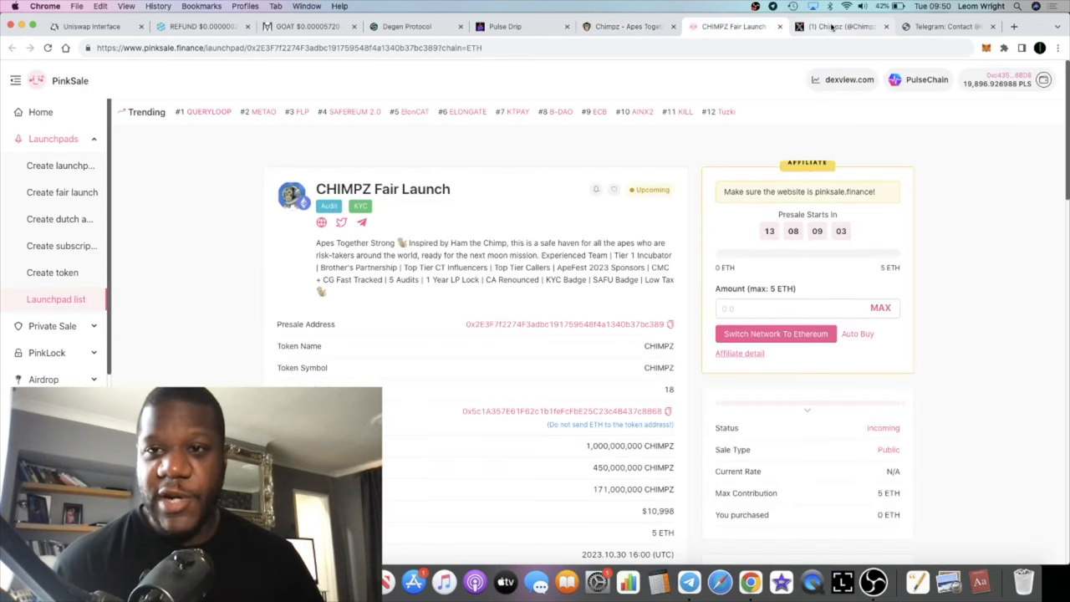
# Check the Chimpz X profile, read the Telegram presale/audit posts, and return to the CHIMPZ | Portal page.
pyautogui.click(842, 26)
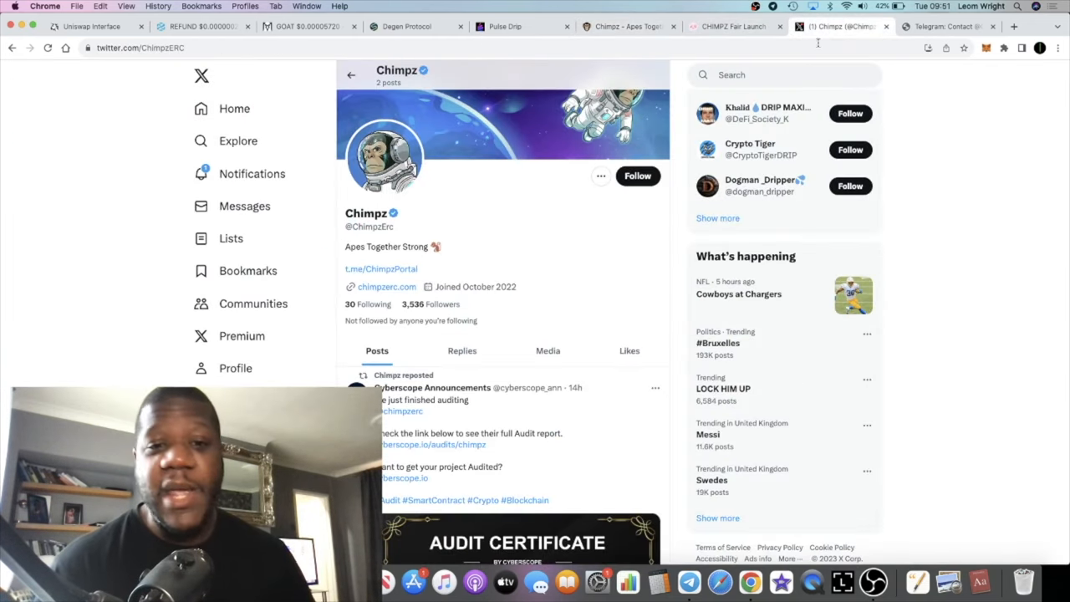
pyautogui.moveTo(535, 295)
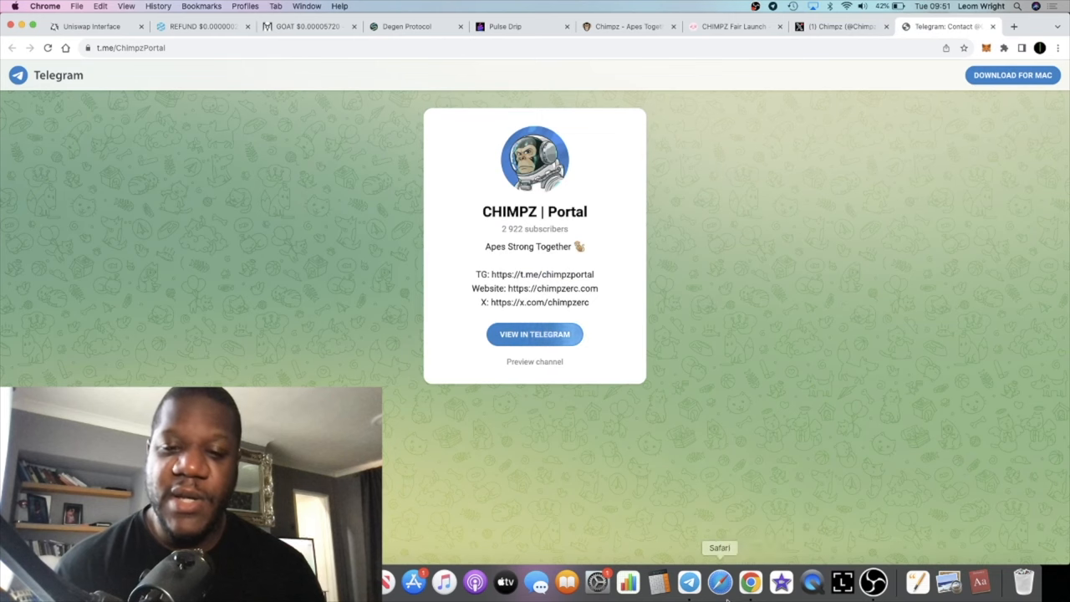
pyautogui.moveTo(689, 580)
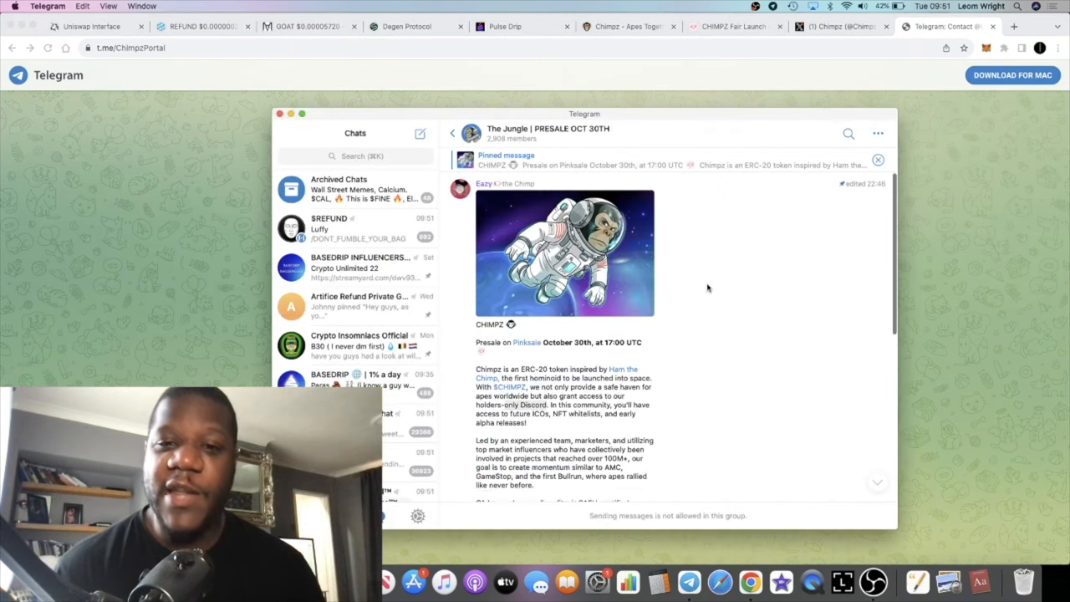
pyautogui.scroll(-3)
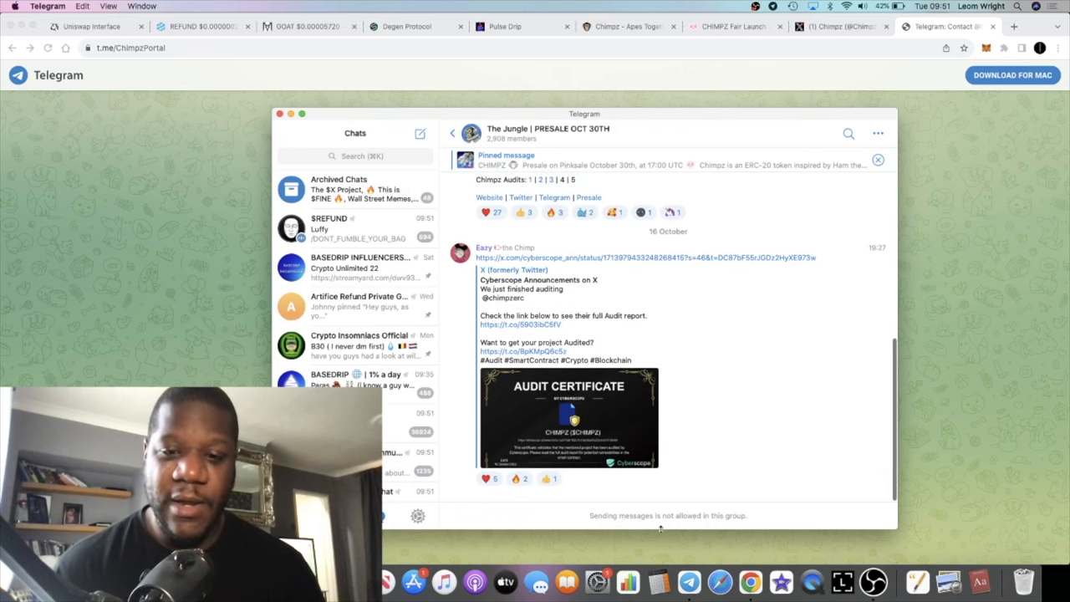
pyautogui.click(279, 114)
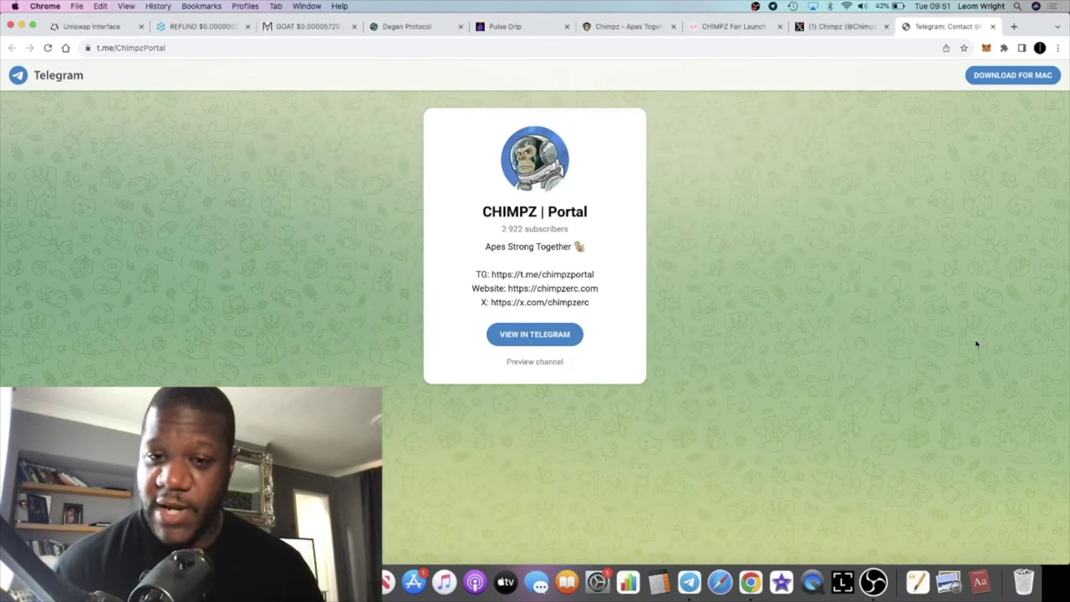
# Scroll through the Chimpz X profile's astronaut-chimp posts and back to the top.
pyautogui.click(839, 26)
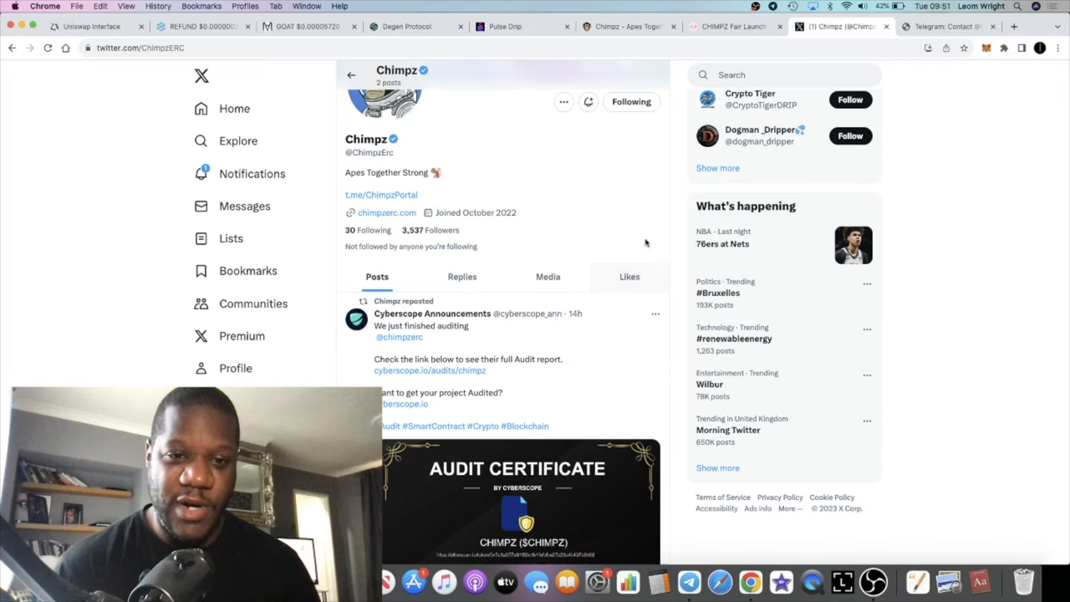
pyautogui.moveTo(625, 334)
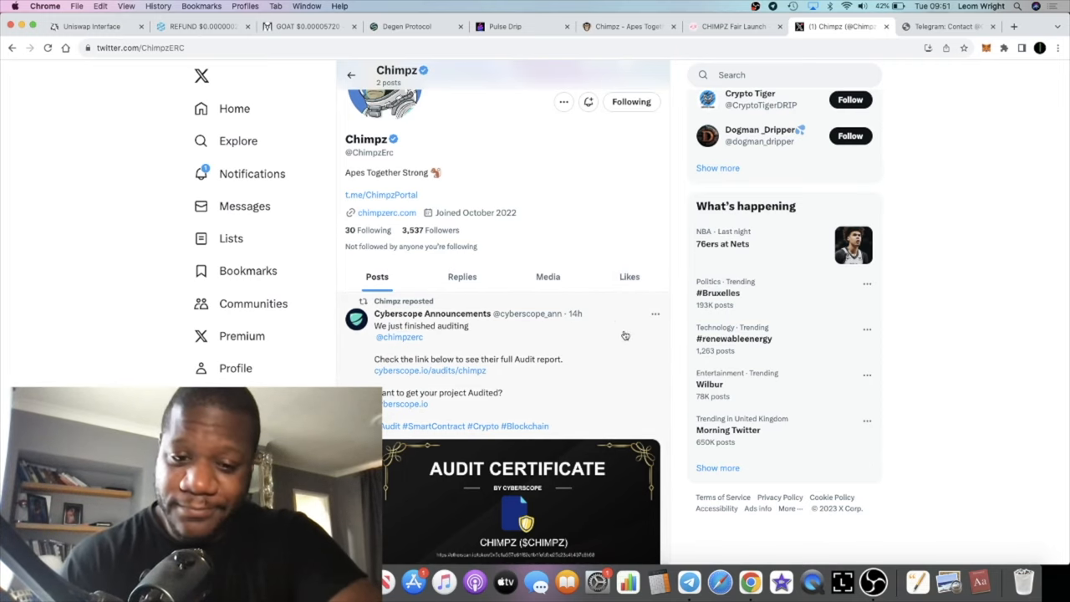
pyautogui.moveTo(572, 264)
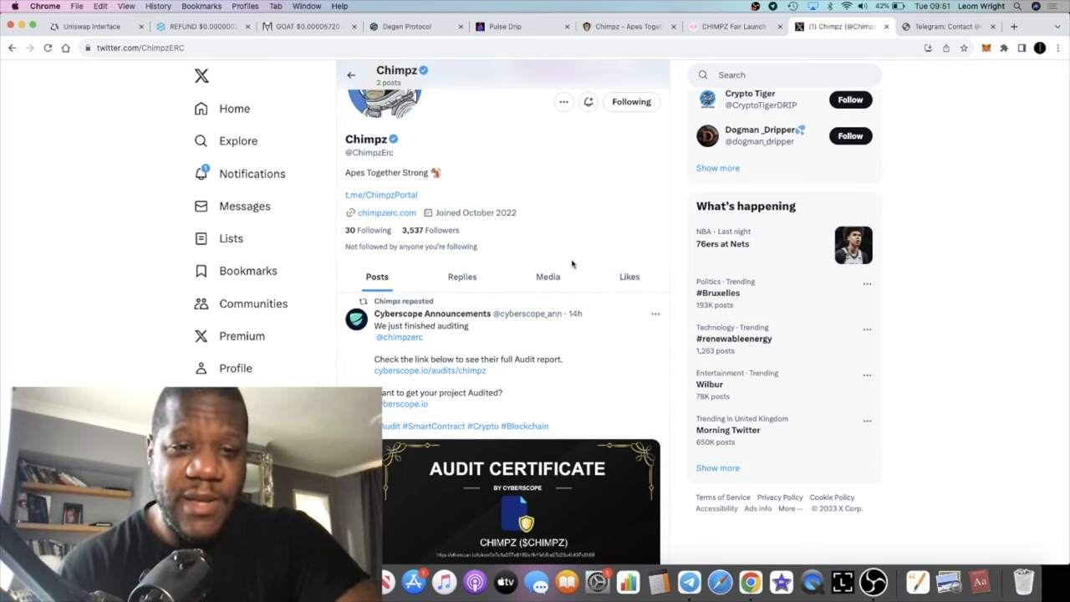
pyautogui.scroll(-3)
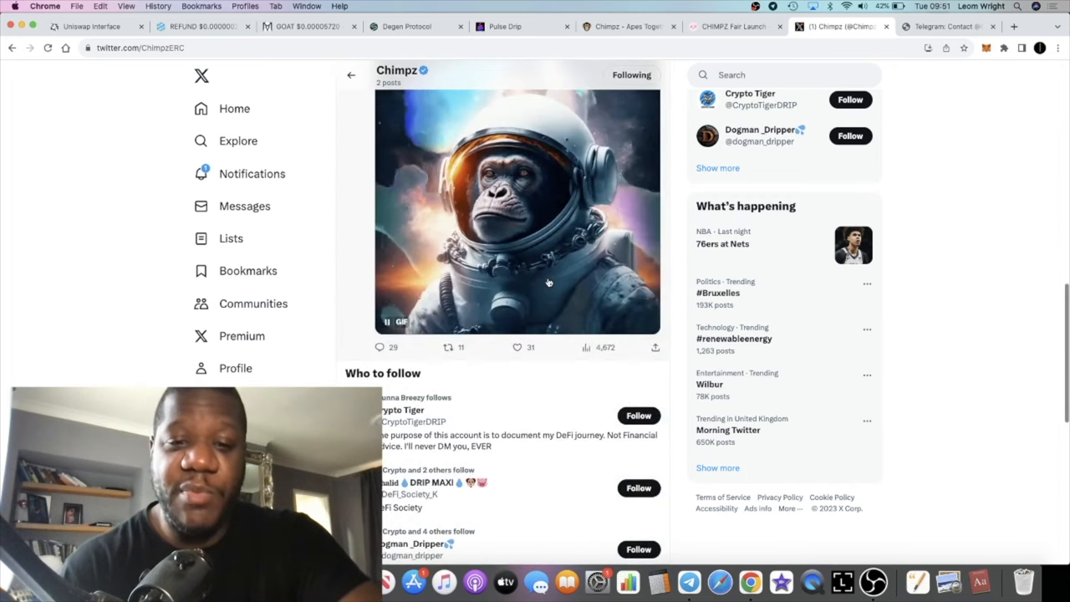
pyautogui.scroll(3)
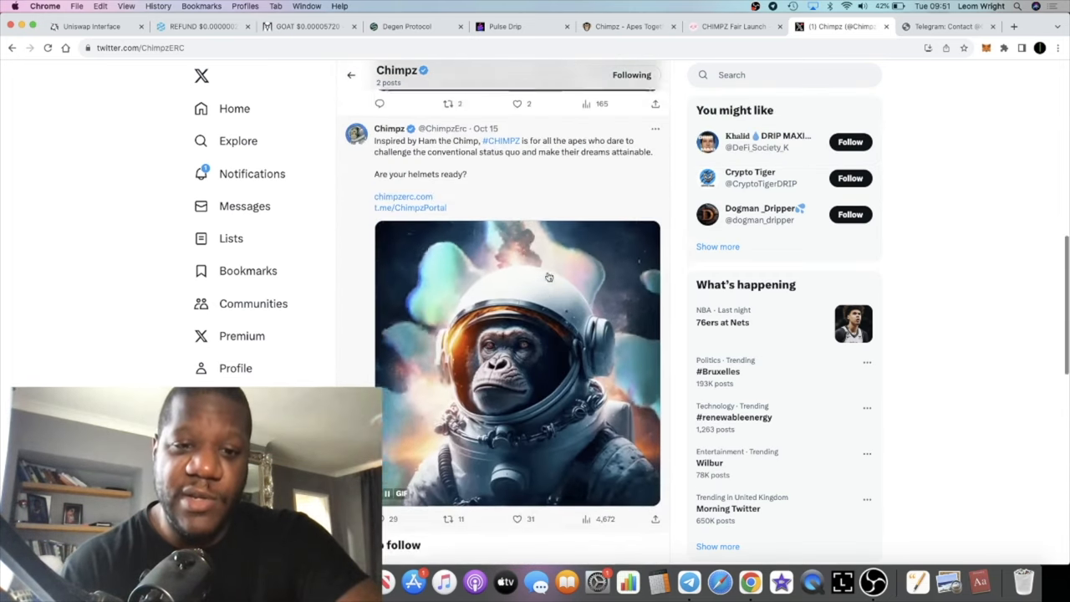
pyautogui.scroll(3)
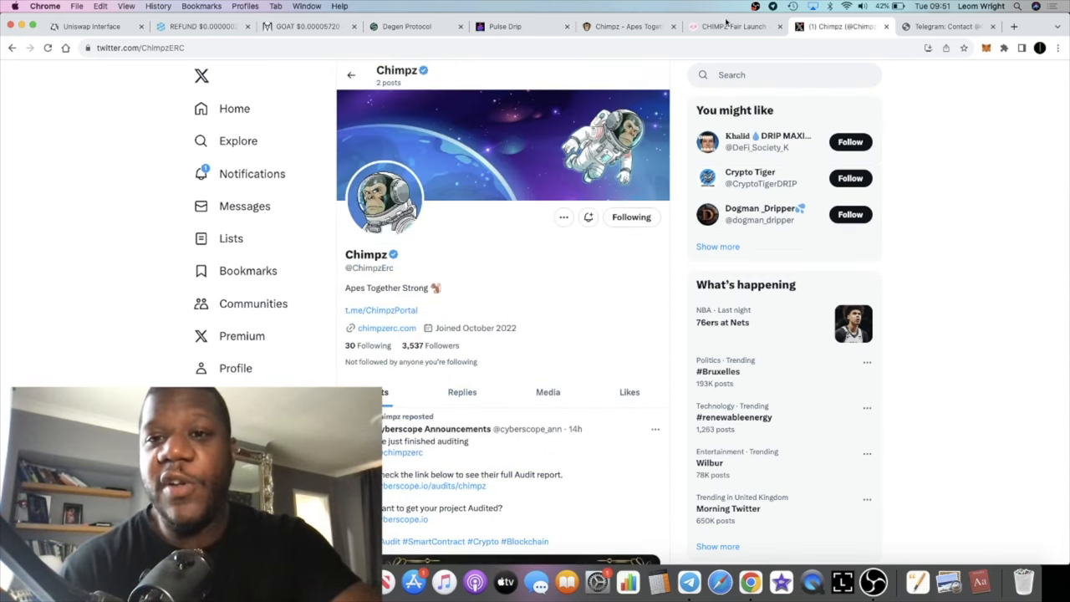
# Return via the PinkSale fair-launch page to the Chimpz website home page.
pyautogui.click(732, 27)
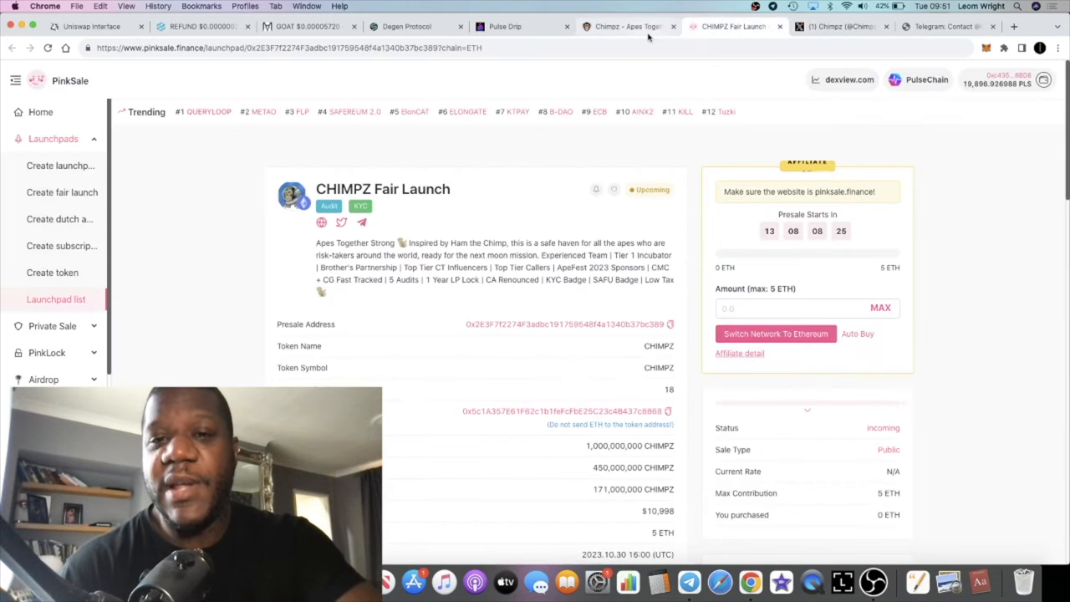
pyautogui.click(626, 27)
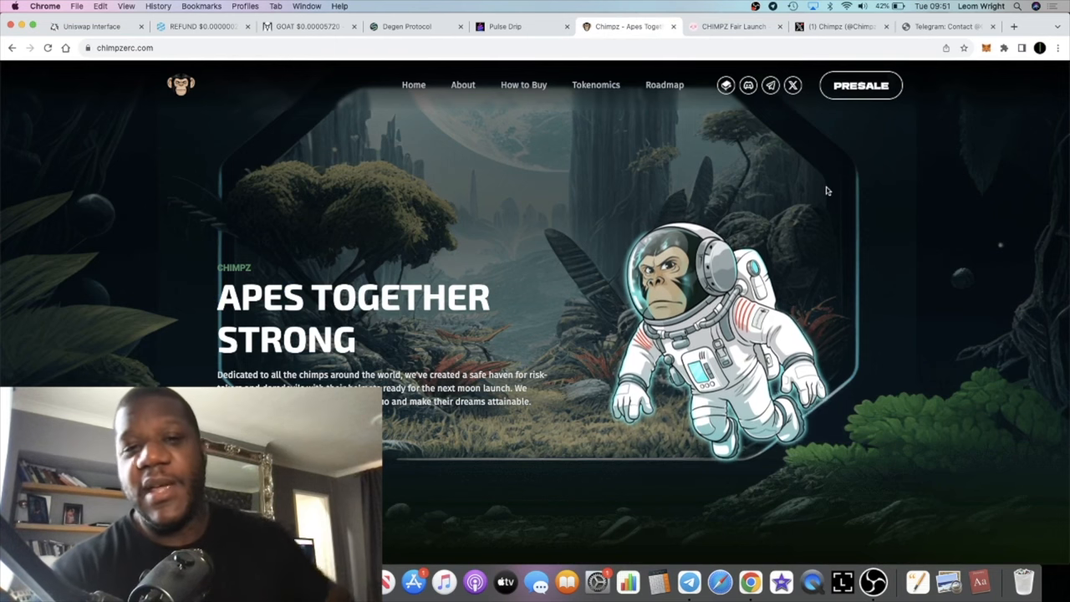